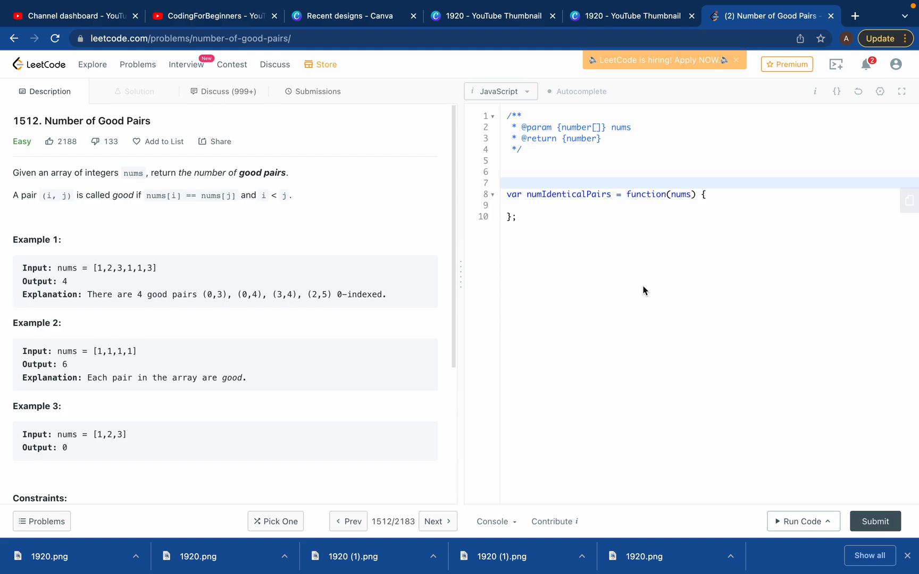
mouse_move(476, 13)
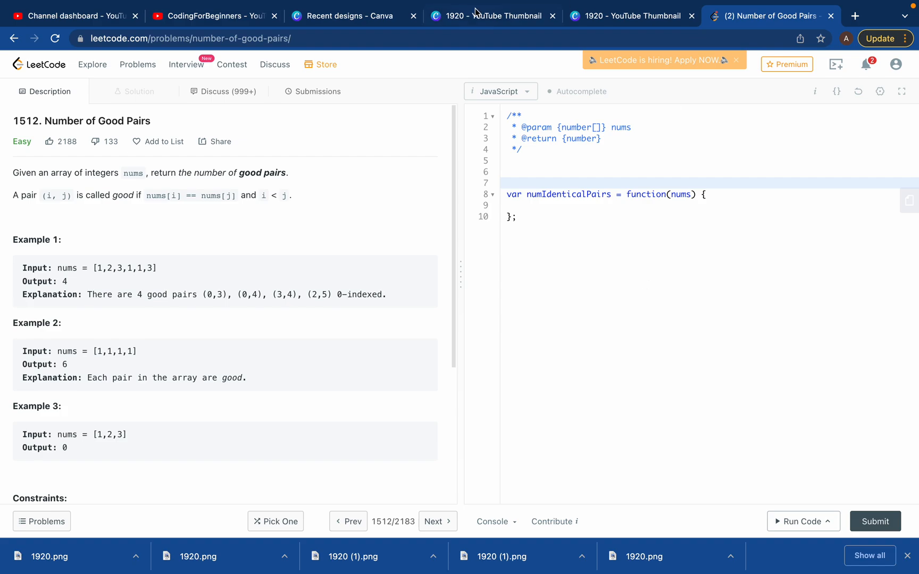
mouse_move(16, 128)
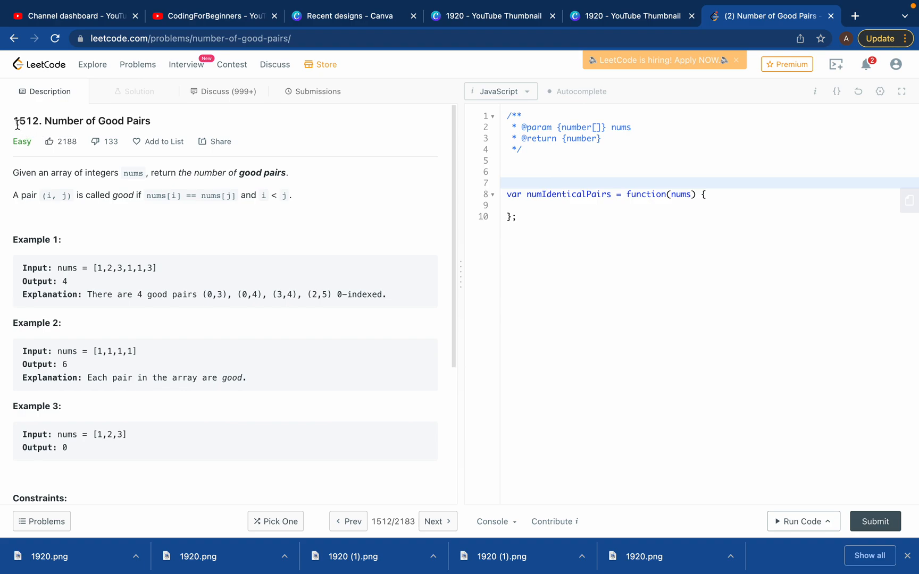
mouse_move(120, 134)
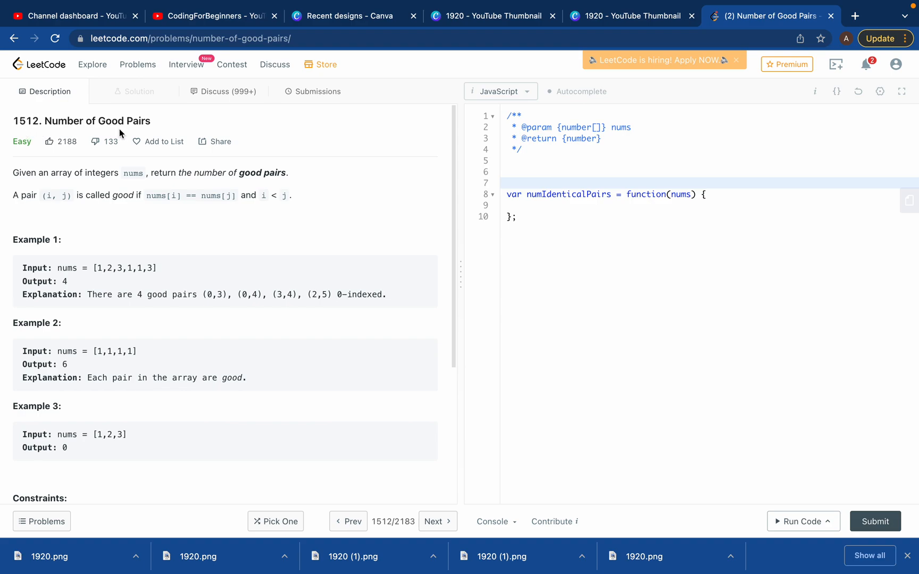
mouse_move(54, 123)
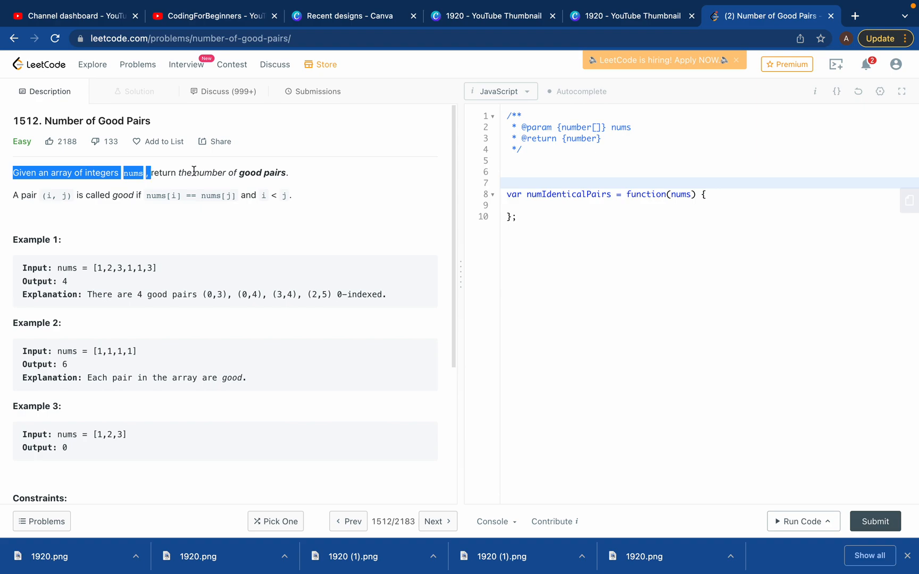
Step: Review the problem statement's definition of good pairs before coding
click(268, 173)
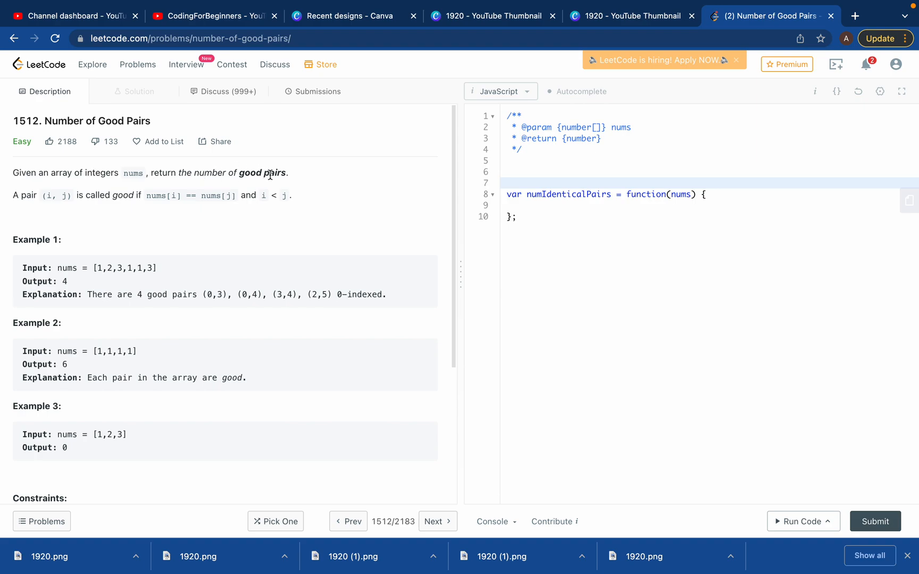
mouse_move(262, 180)
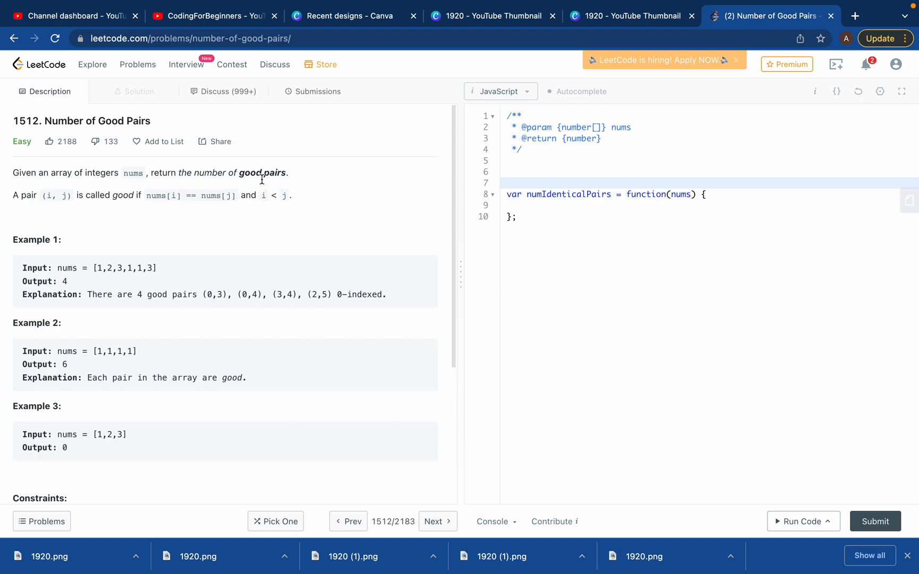
double_click(54, 195)
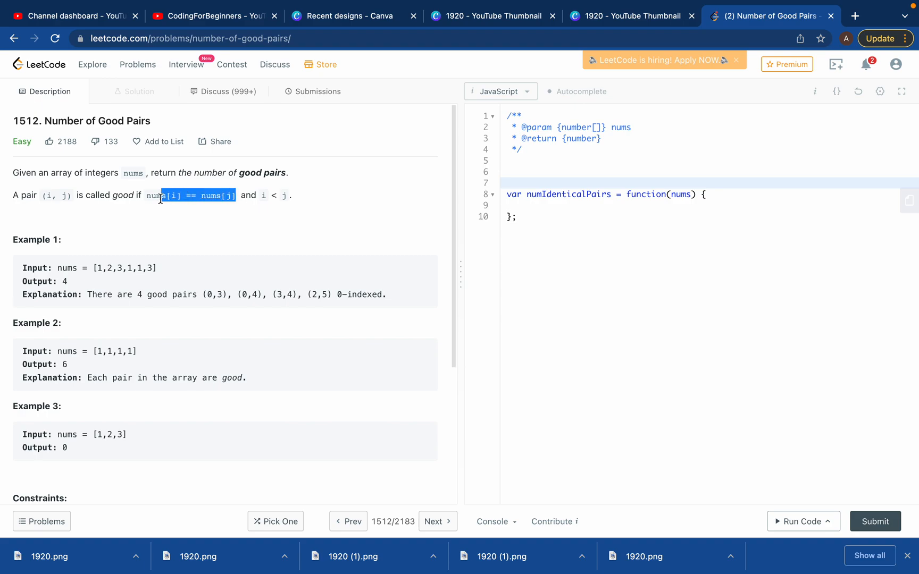
click(148, 195)
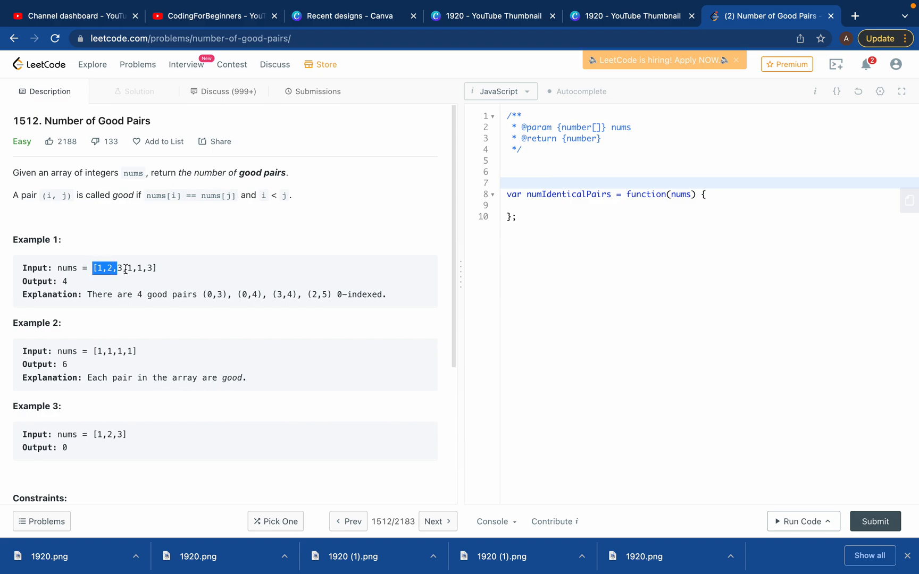
Step: Write comments '// [1,2,3,1,1,3]' and '// 4' above the function and check them against Example 1
click(547, 161)
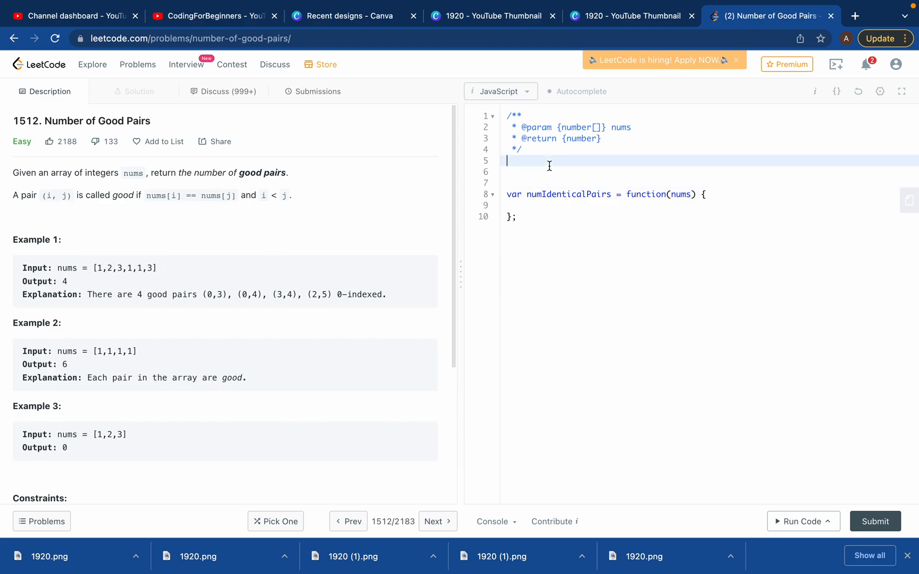
text(// [1,2,3,1,1,3])
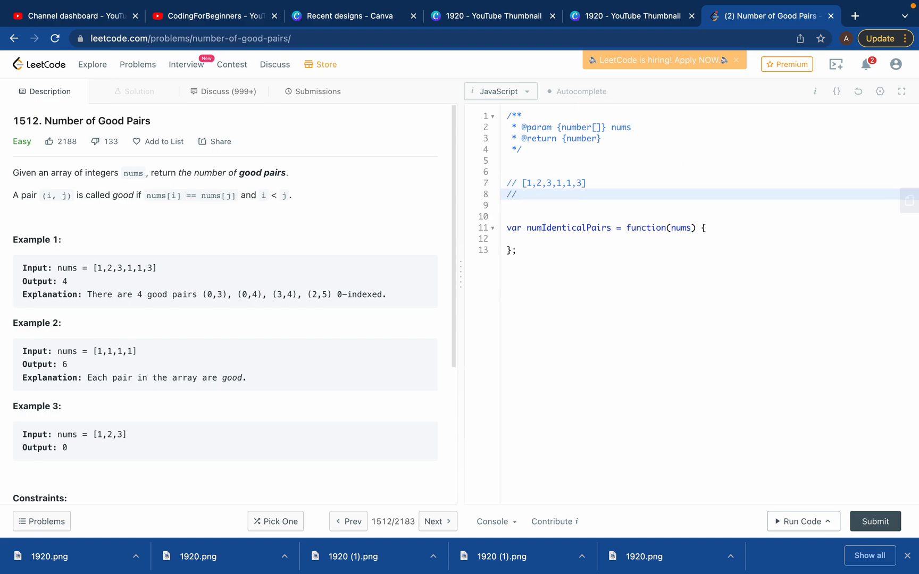
text(4)
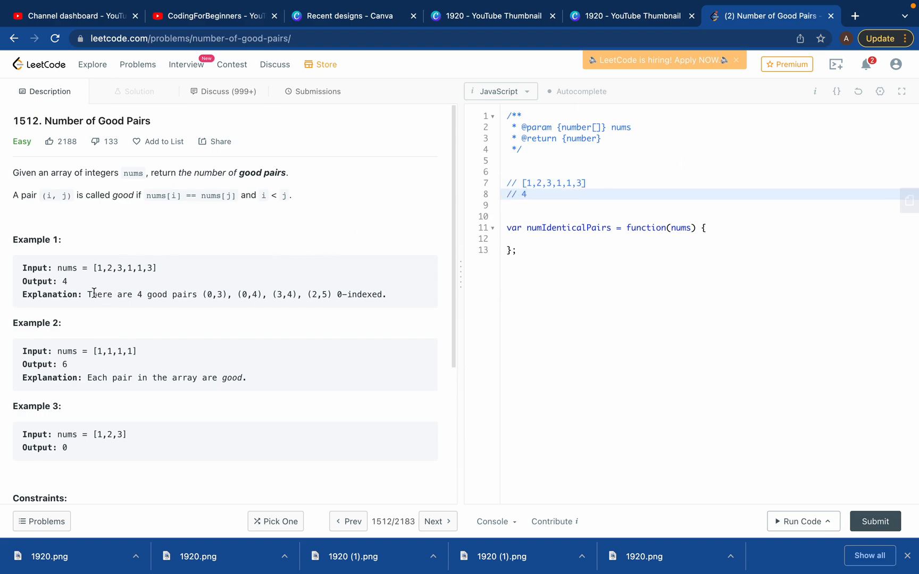
mouse_move(171, 207)
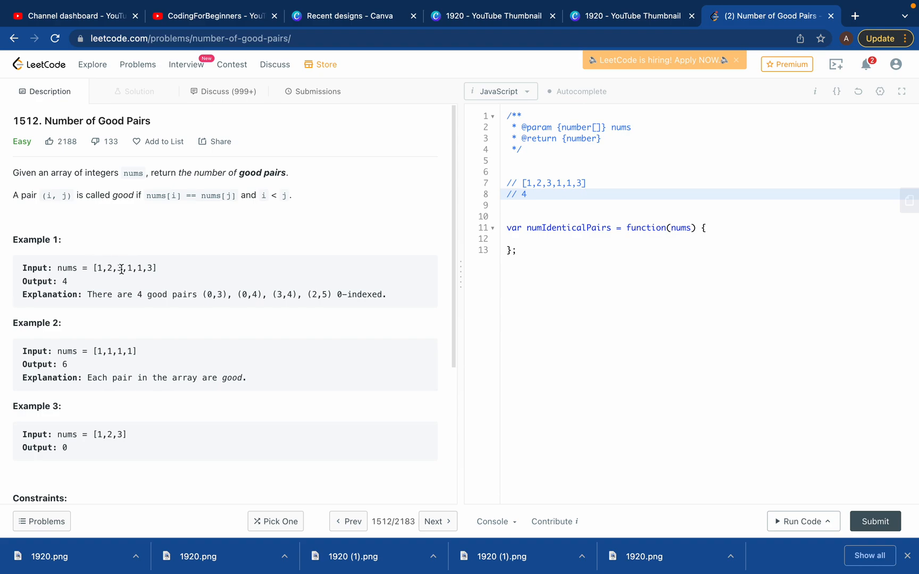
mouse_move(115, 271)
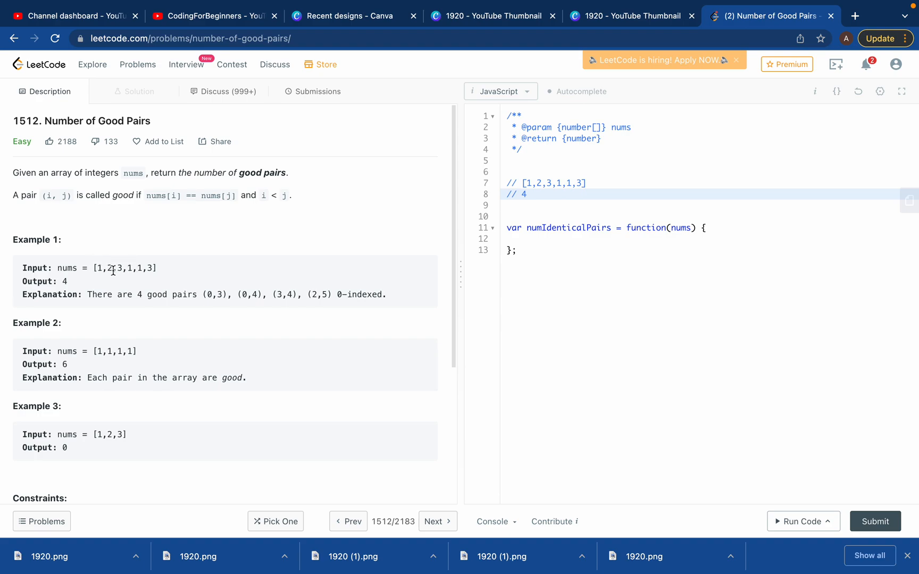
mouse_move(139, 268)
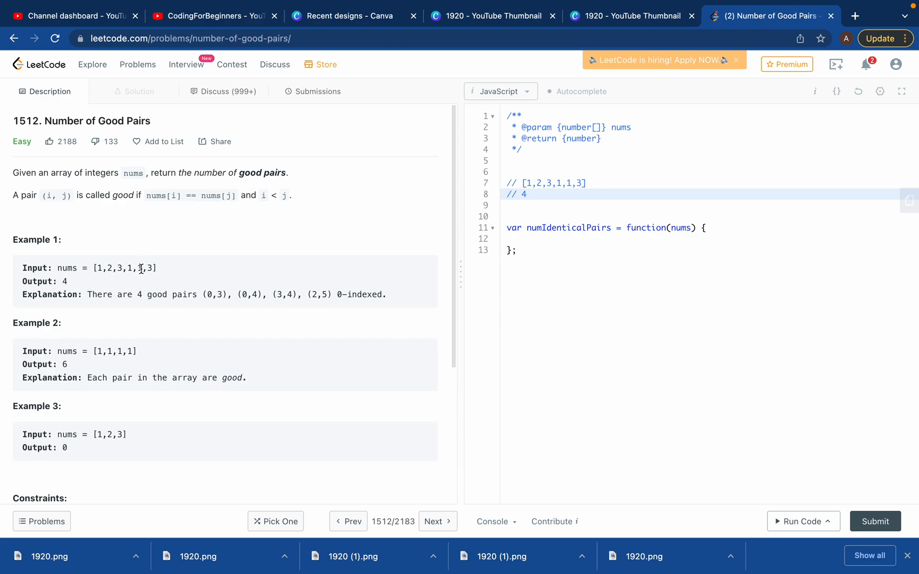
mouse_move(97, 277)
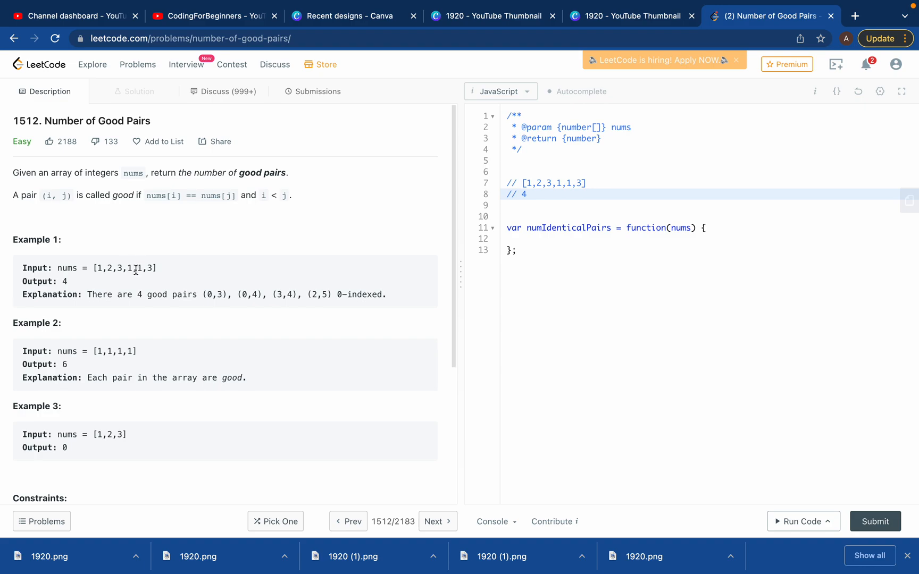
mouse_move(150, 268)
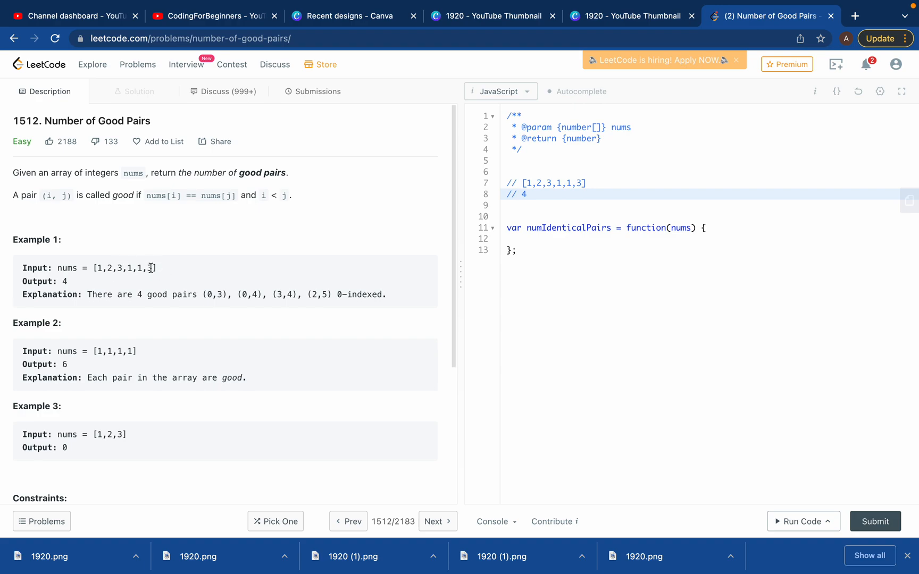
mouse_move(77, 285)
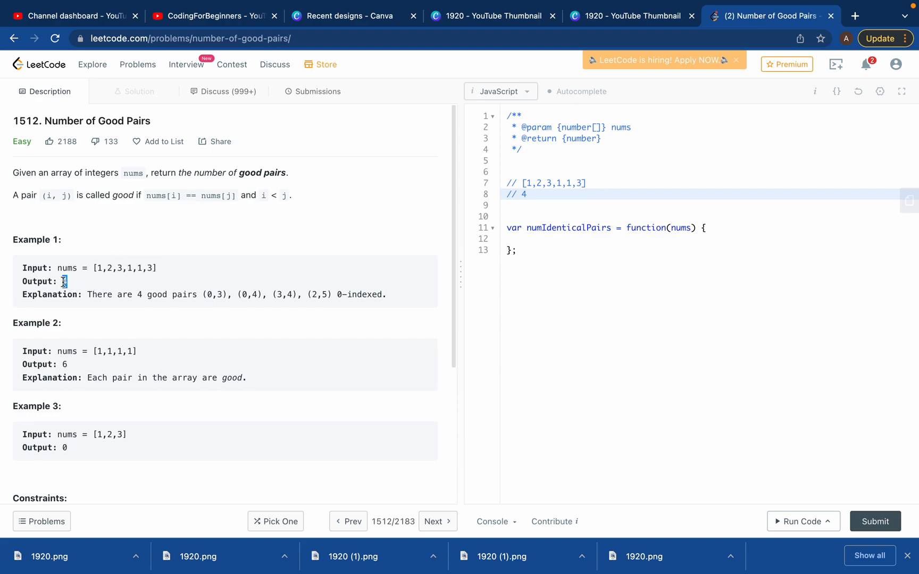
double_click(63, 281)
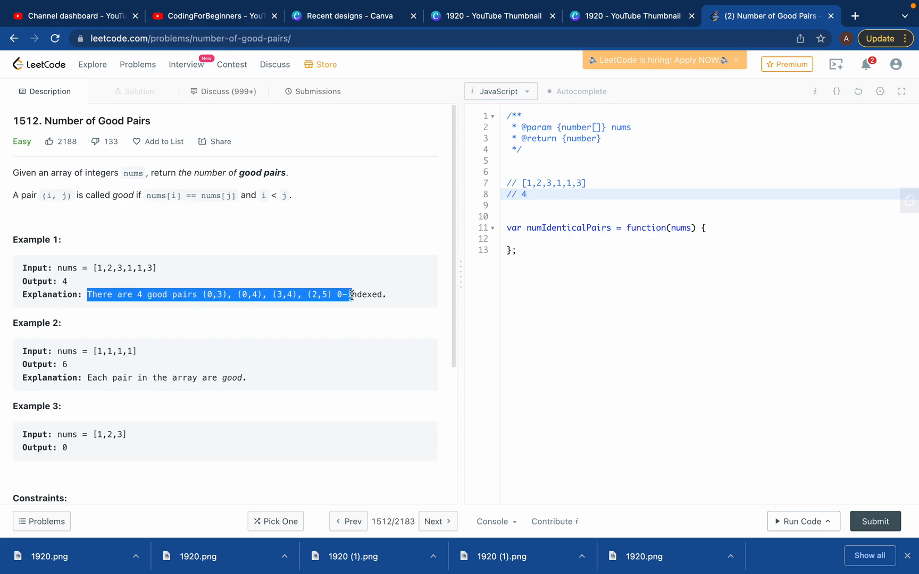
click(123, 268)
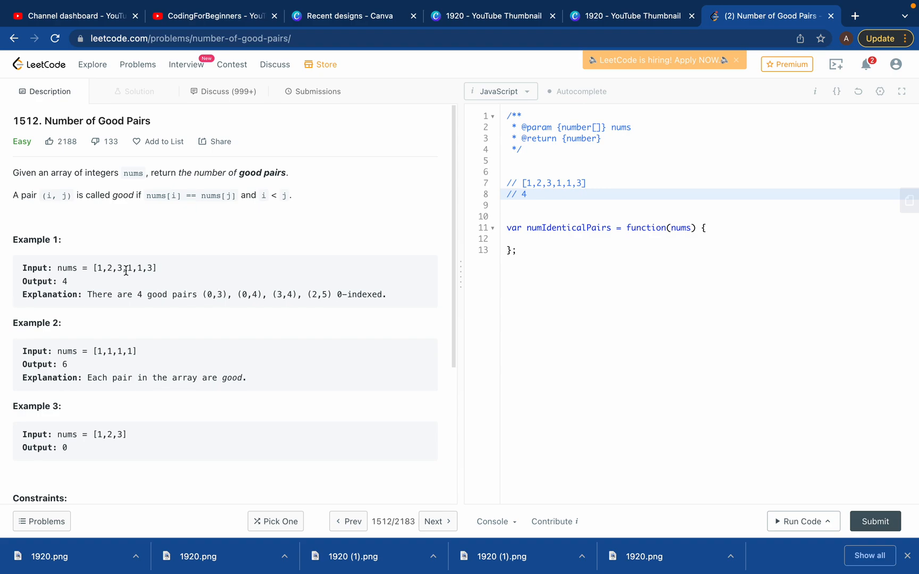
mouse_move(117, 282)
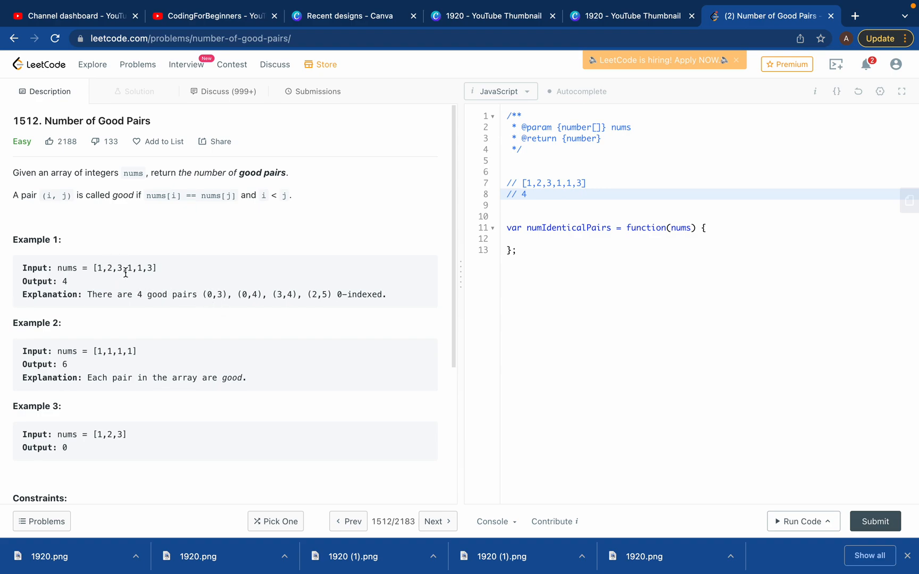
double_click(127, 268)
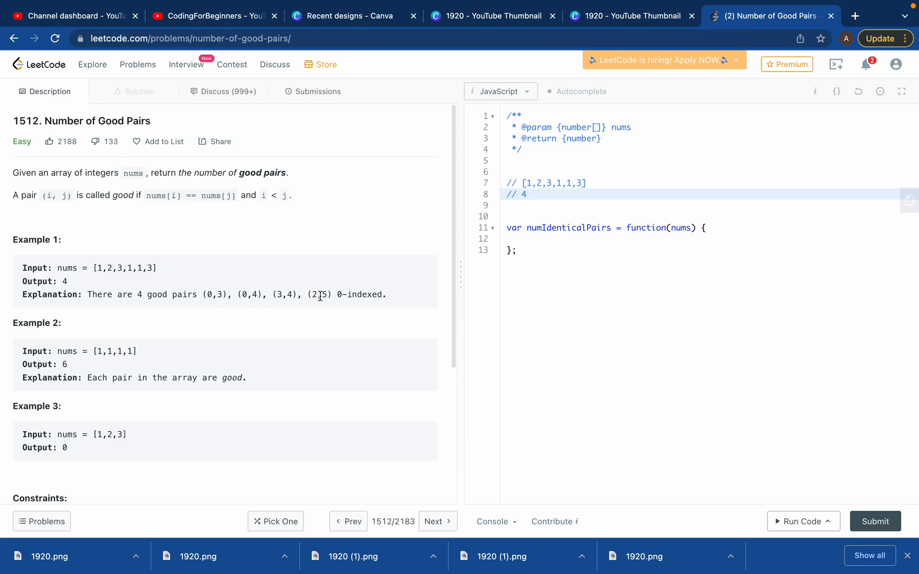
mouse_move(307, 343)
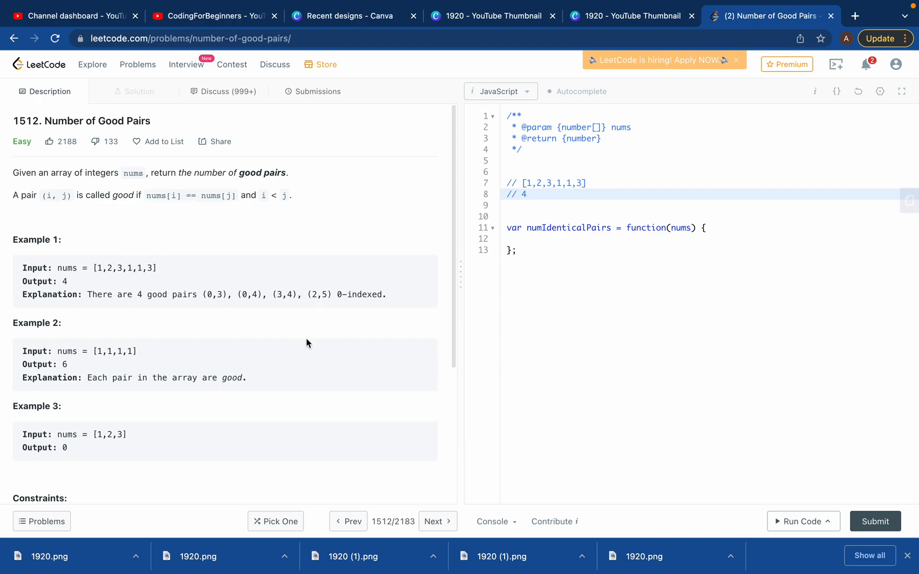
Step: Add a plan comment below the example: loop through the array
key(Enter)
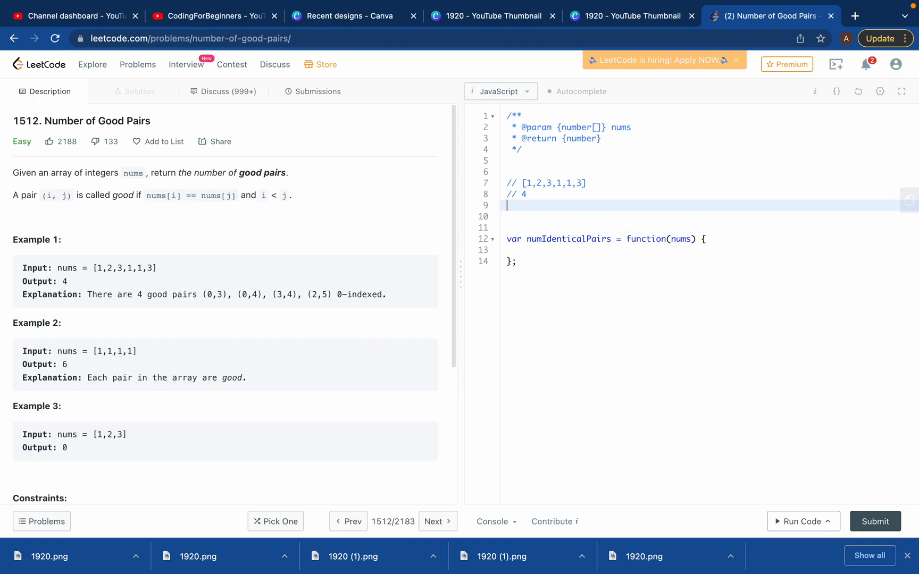
text(//)
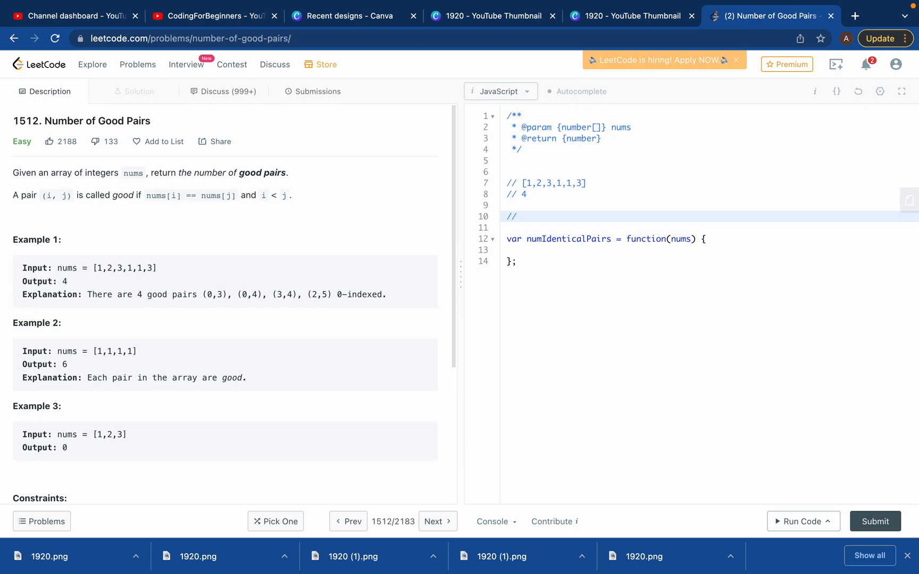
text(loop thro)
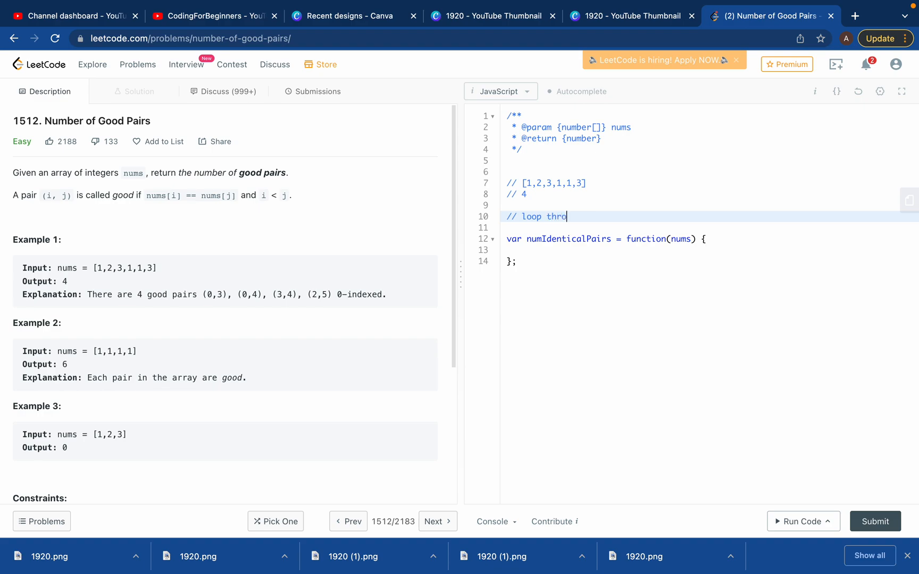
text(ught he)
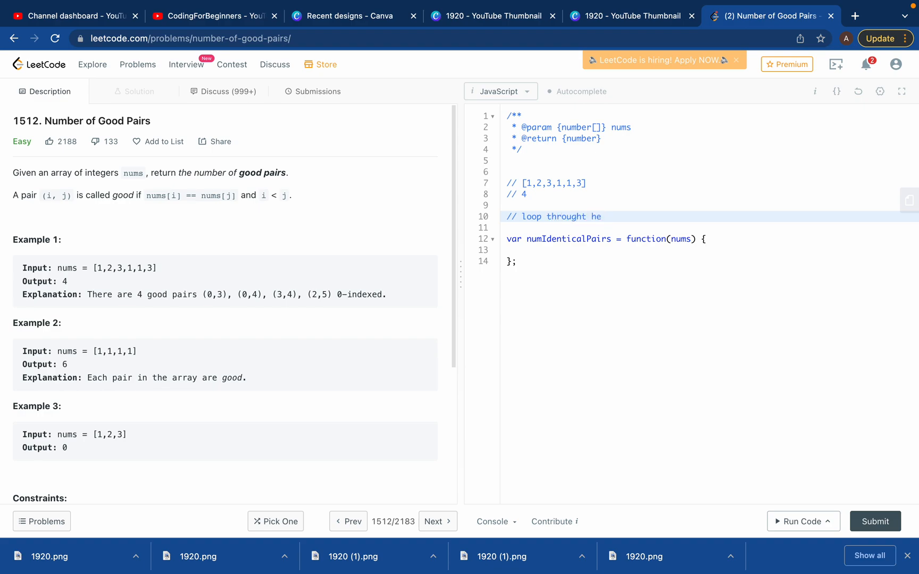
text(array;)
click(712, 227)
text(//)
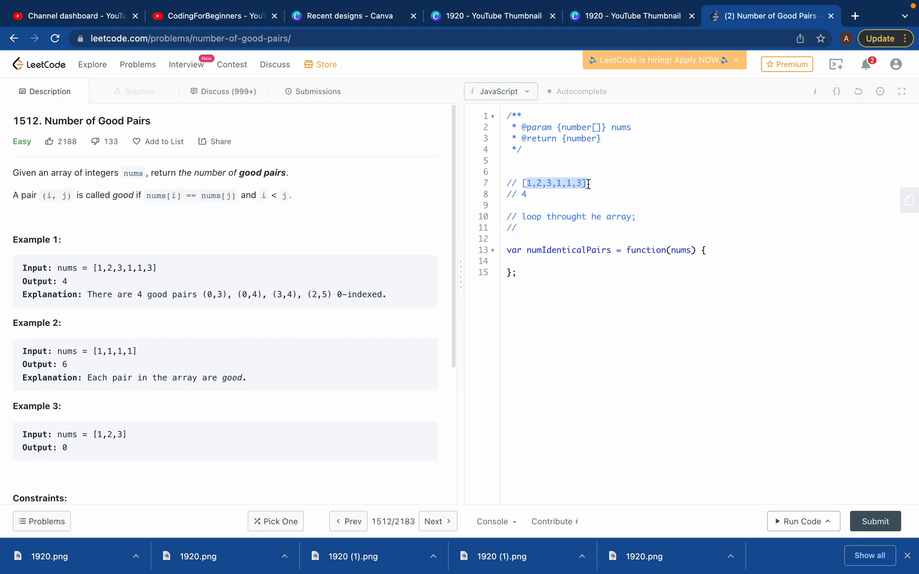
click(539, 227)
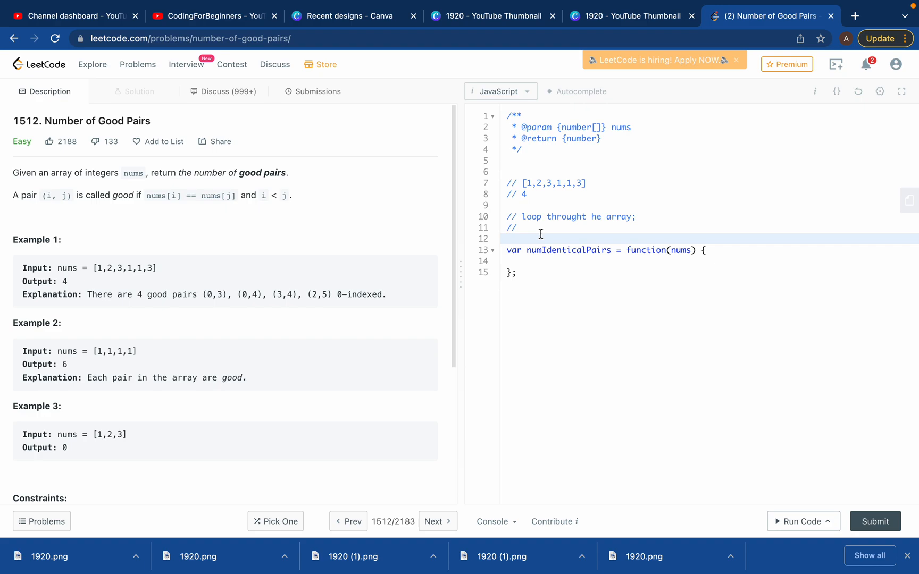
Step: Add a second plan comment on line 11: use one more loop
click(523, 228)
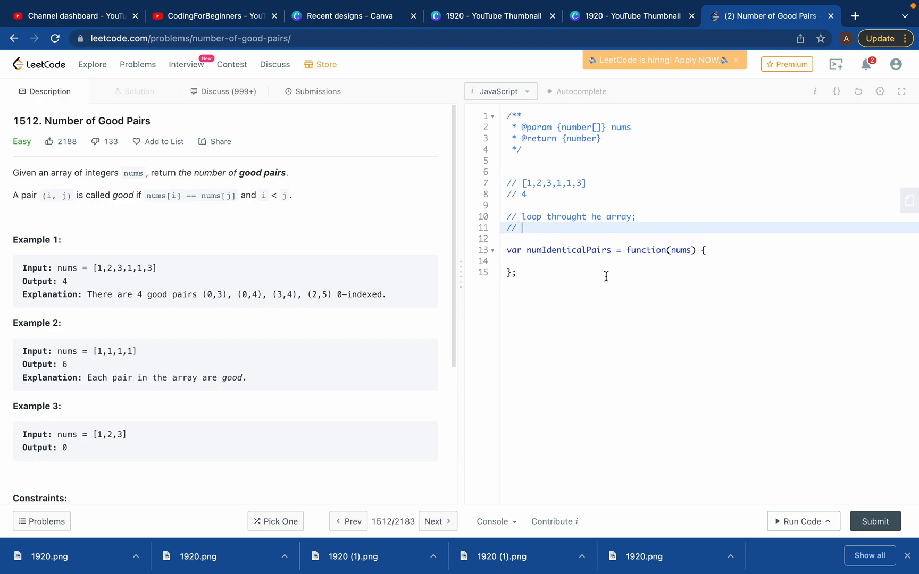
text(use o)
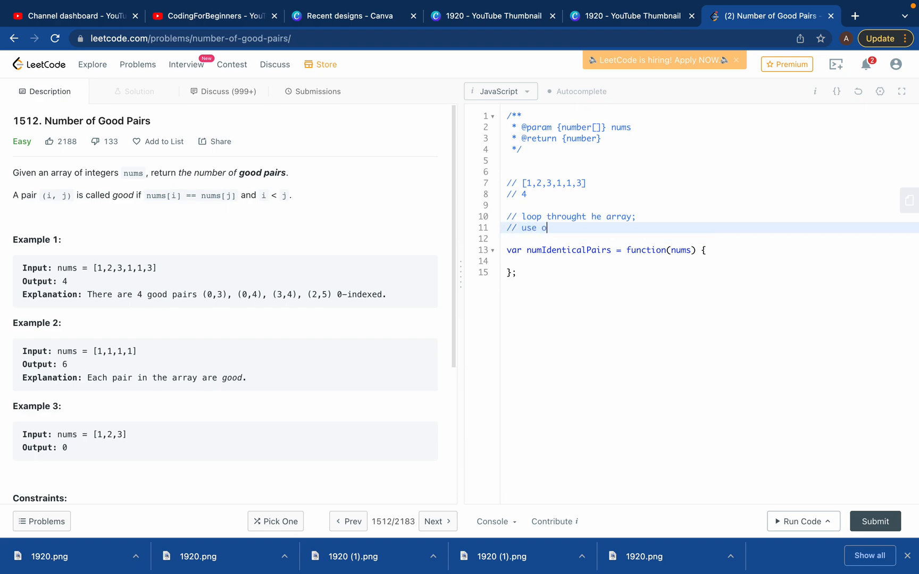
text(ne mo)
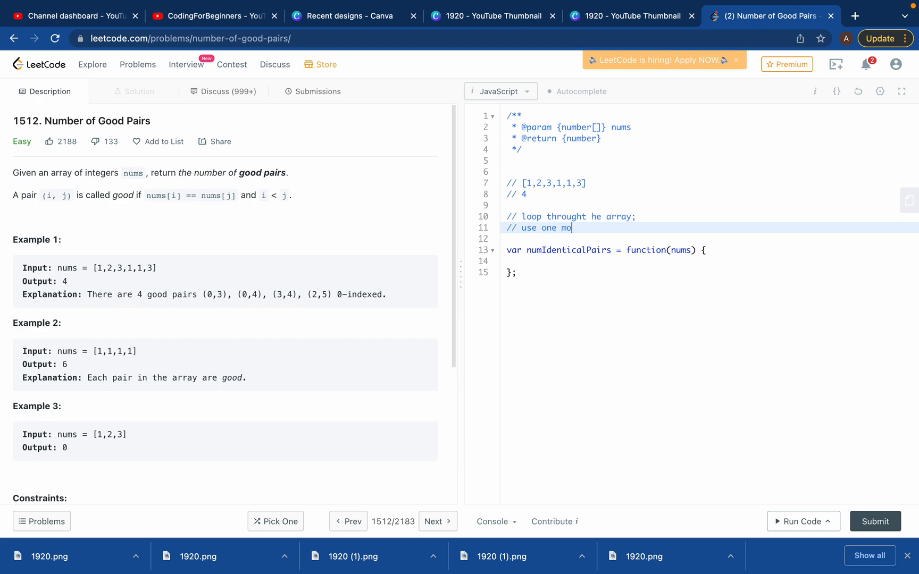
text(re loop)
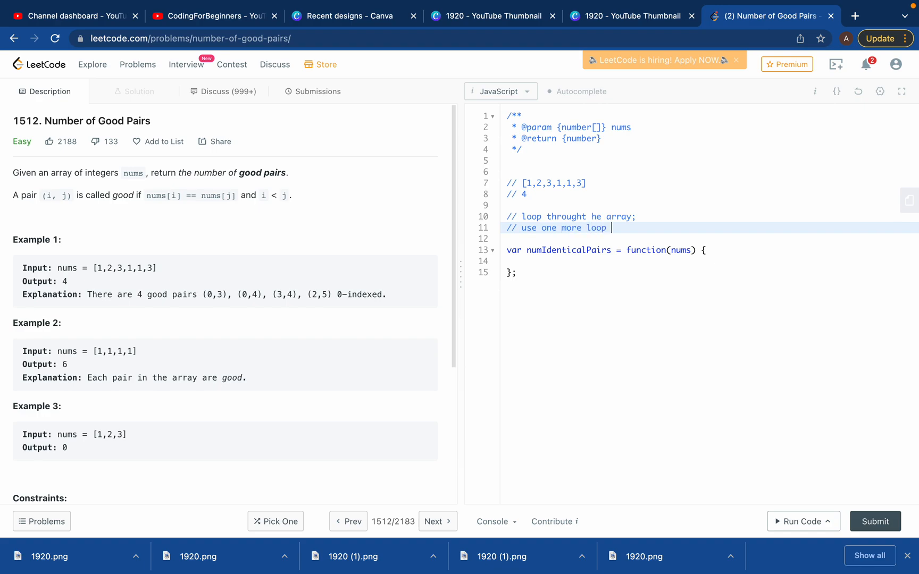
click(533, 183)
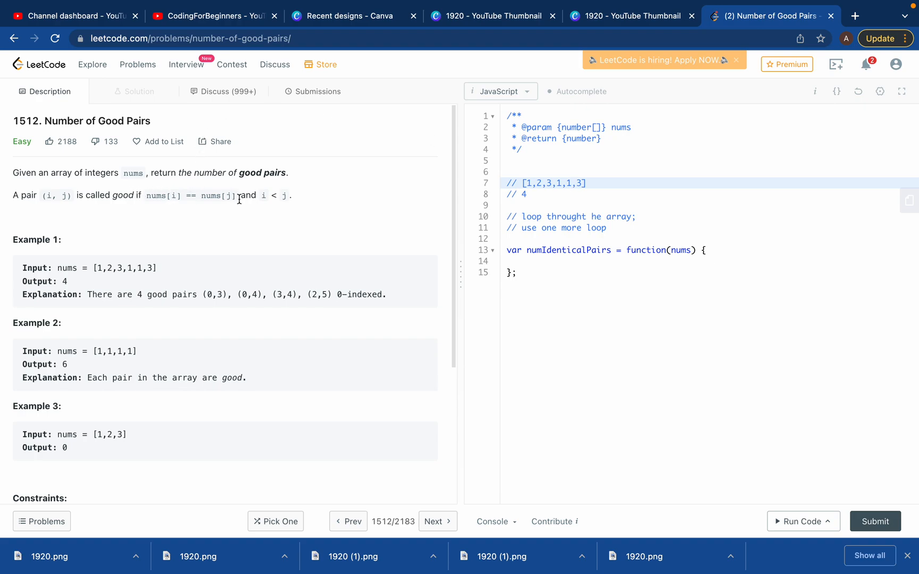
Step: Extend the loop comment with 'and this time we will check i+1 value'
click(613, 228)
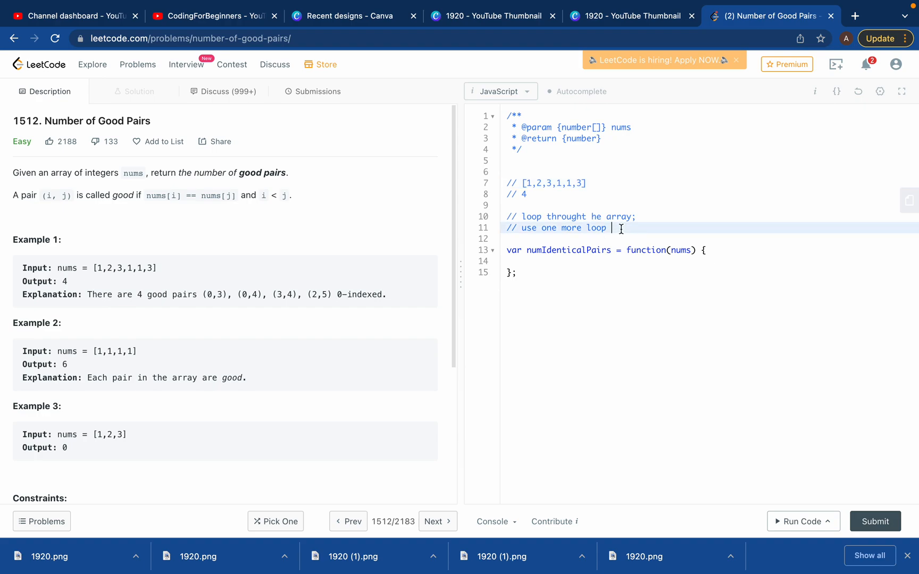
text(and)
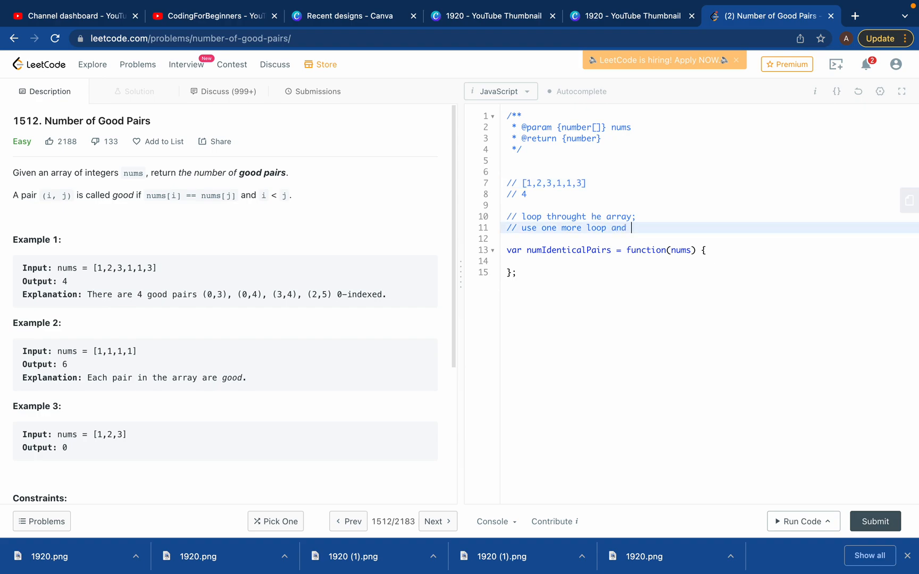
text(this th)
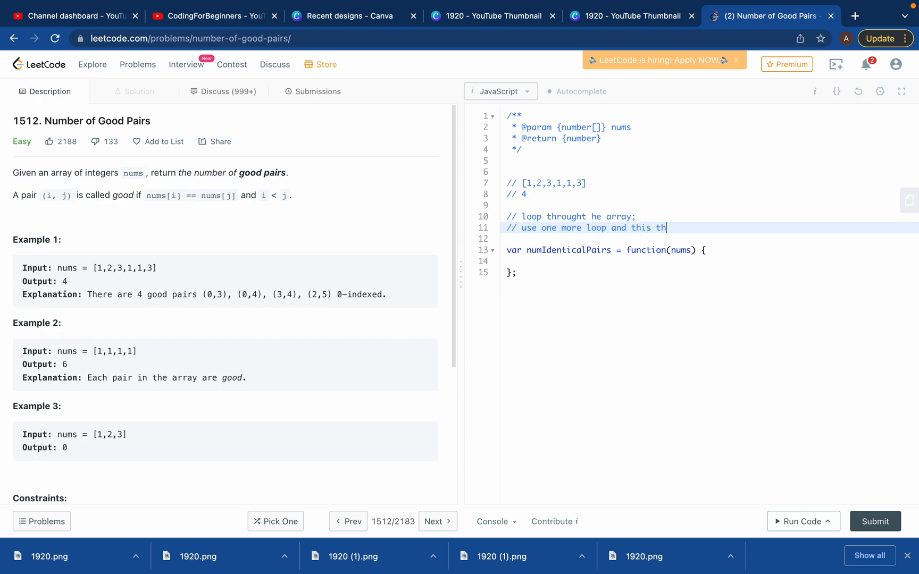
text(ime)
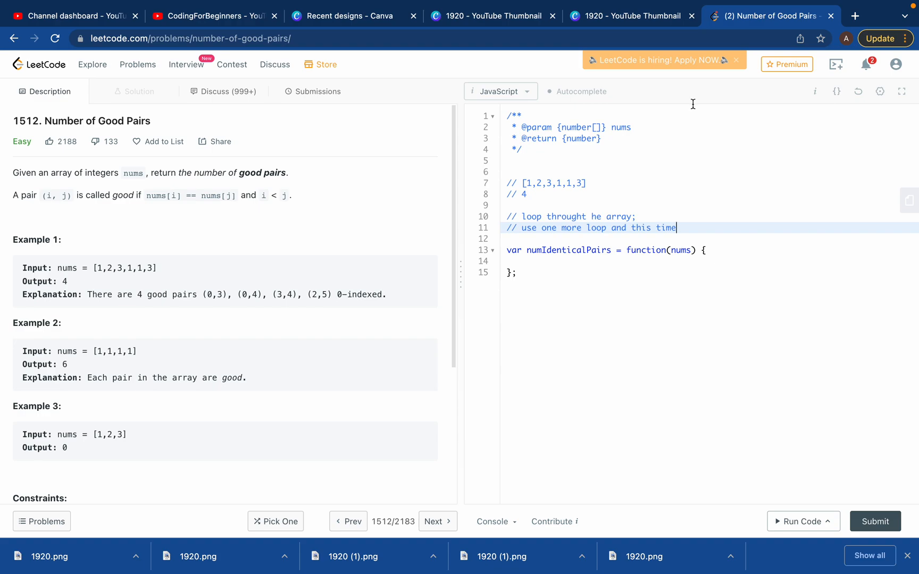
text(we will check i)
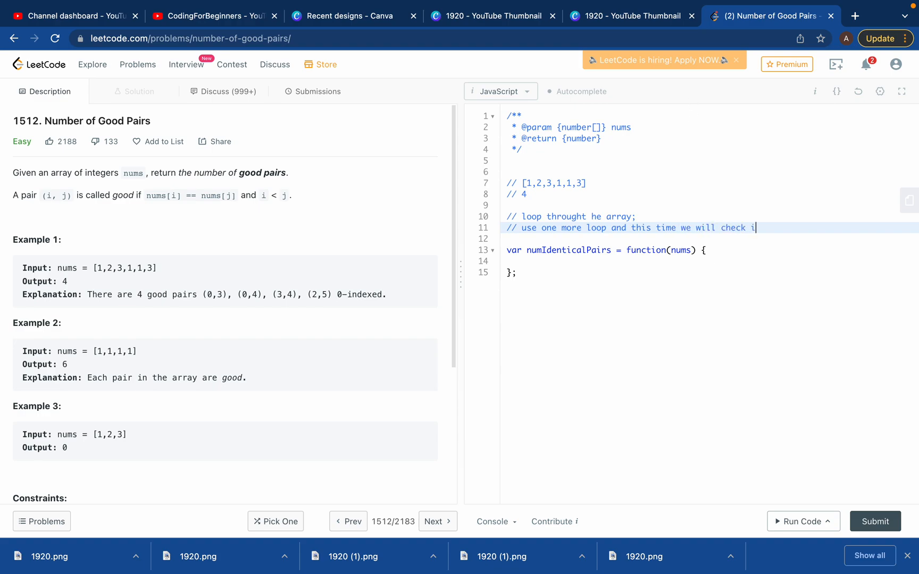
text(+1 va)
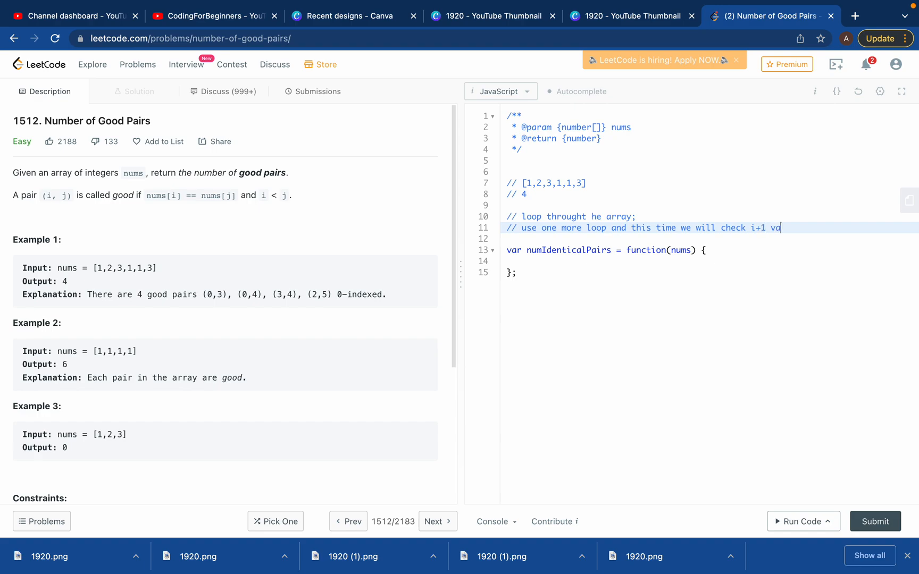
text(lue)
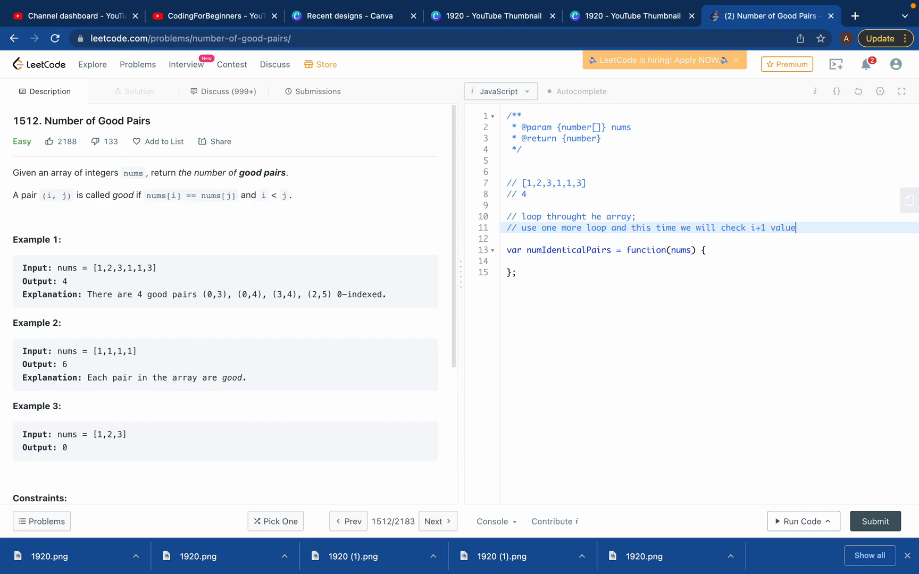
mouse_move(540, 183)
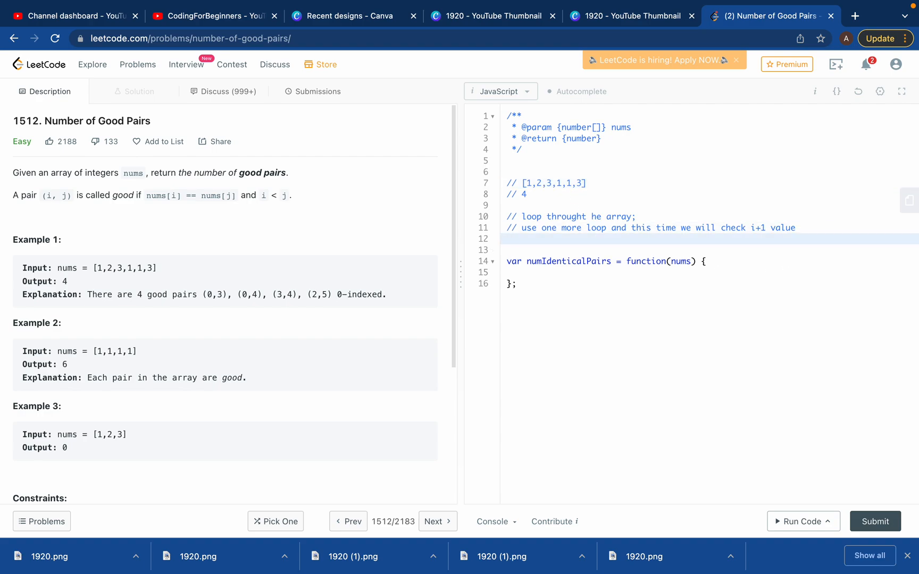
Step: Add a third plan comment reading '// return count;'
text(//)
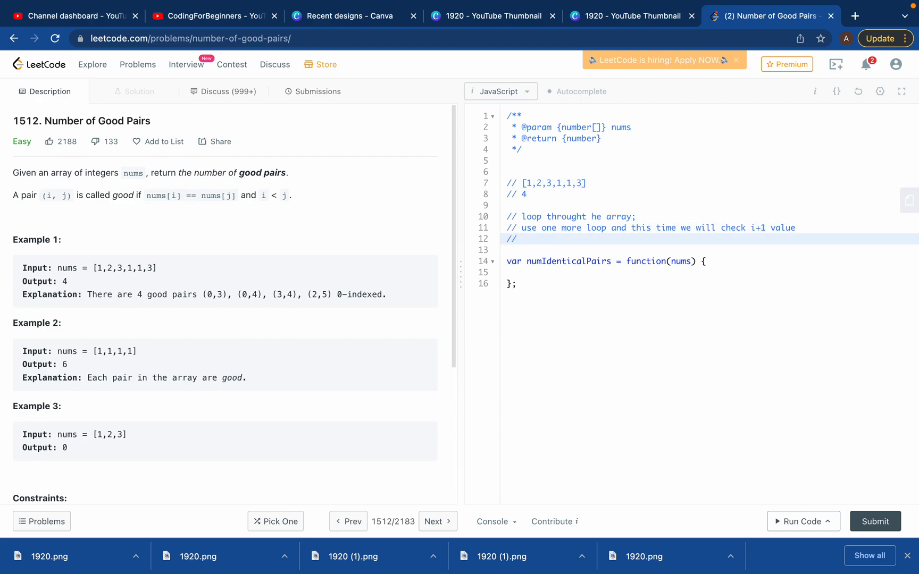
text(return)
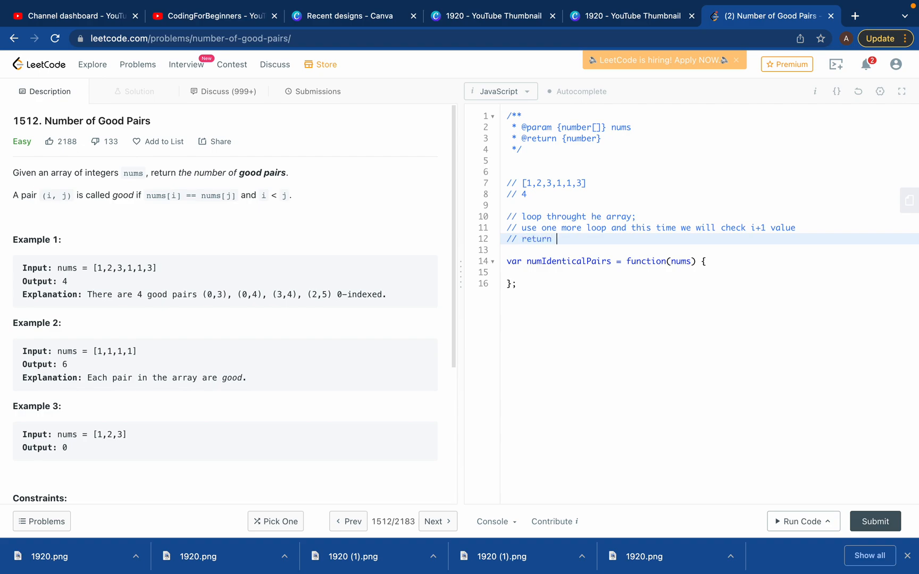
text(count)
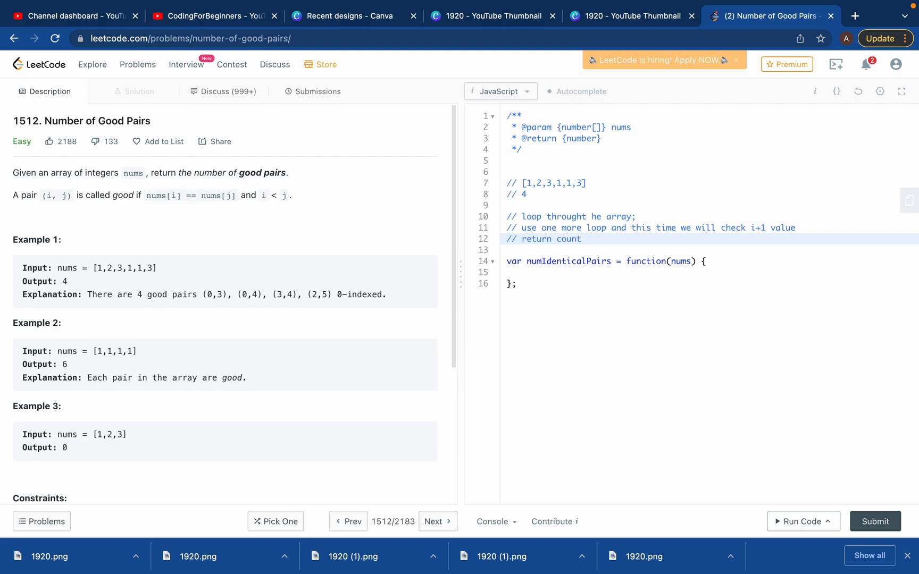
click(581, 239)
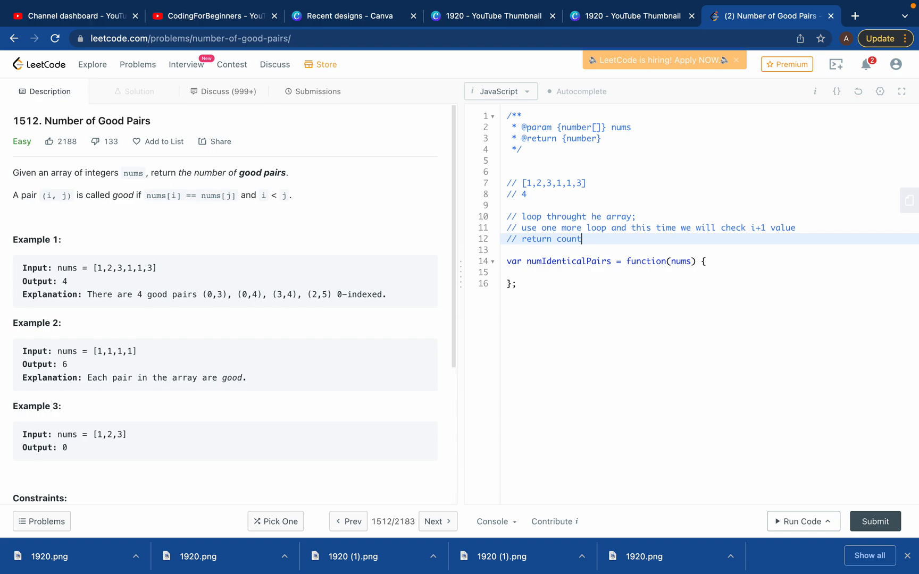
text(;)
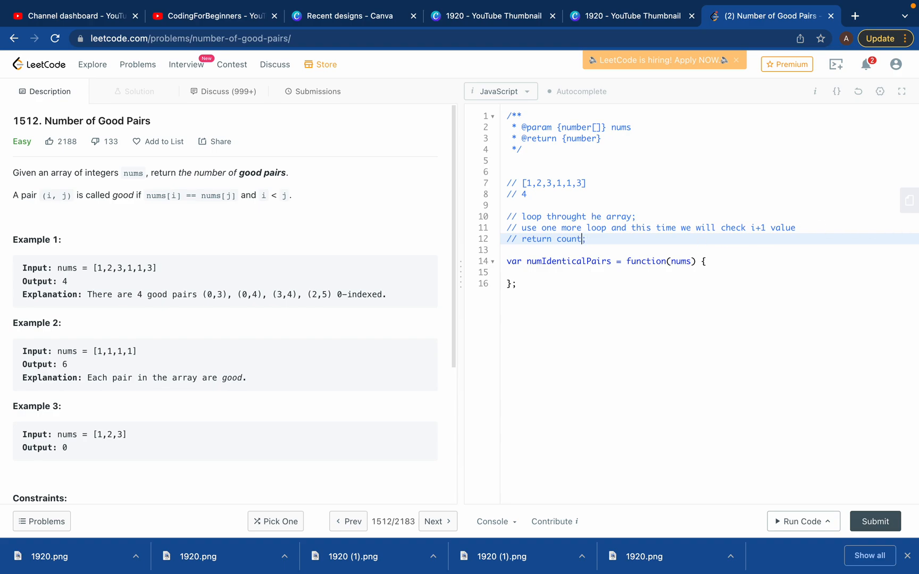
Step: Declare 'var count = 0;' at the start of the numIdenticalPairs body
click(538, 260)
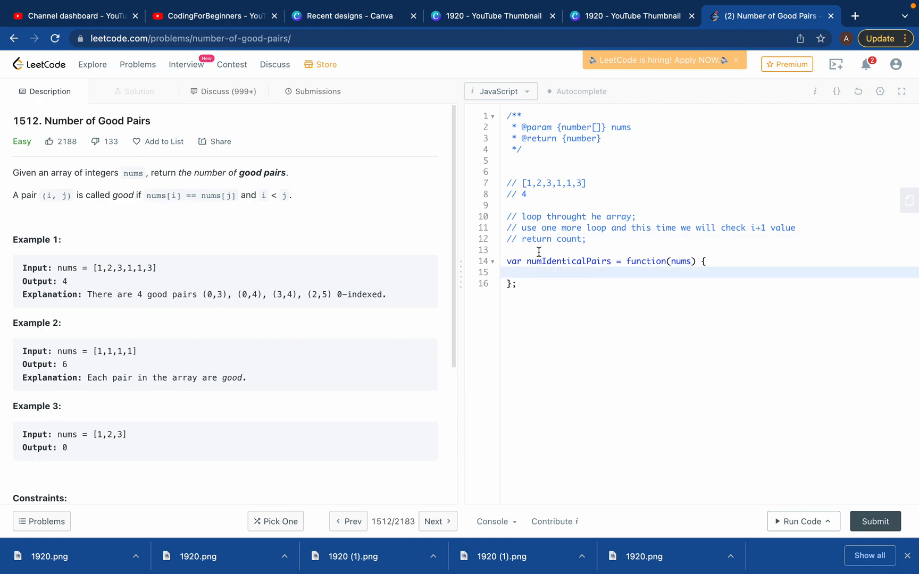
key(Enter)
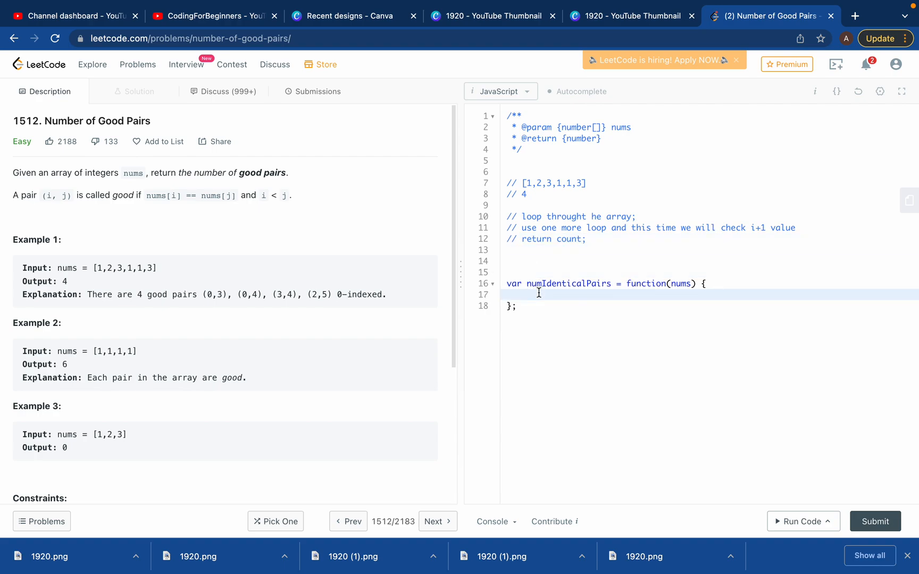
text(var)
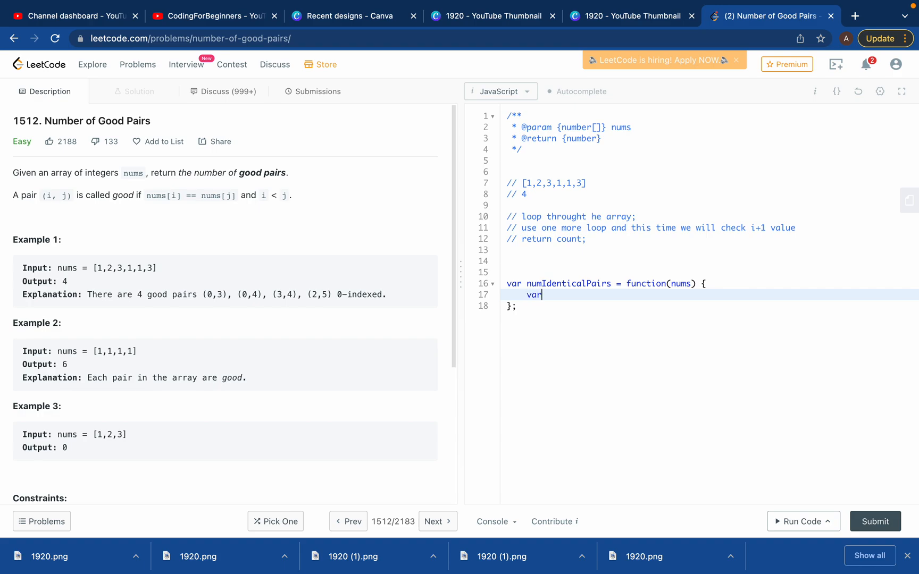
text(count =)
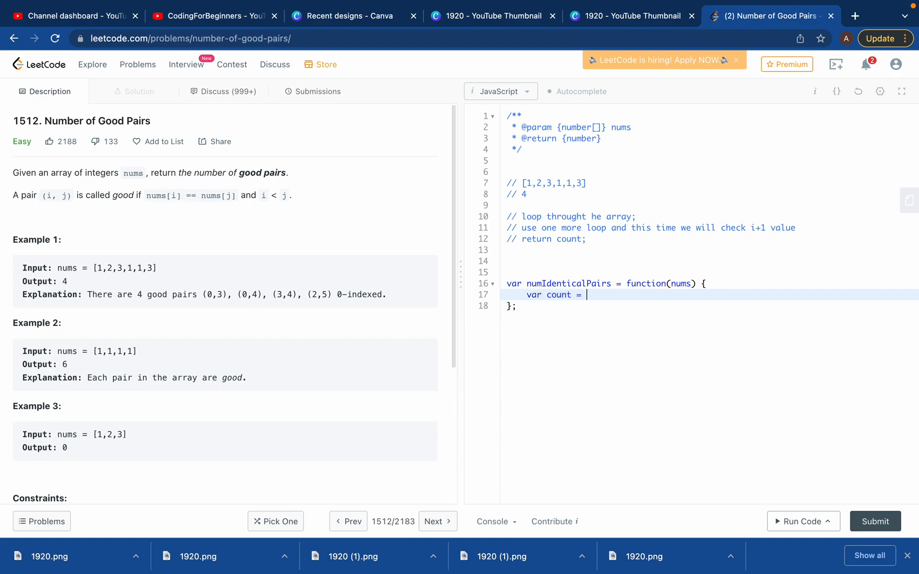
text(0;)
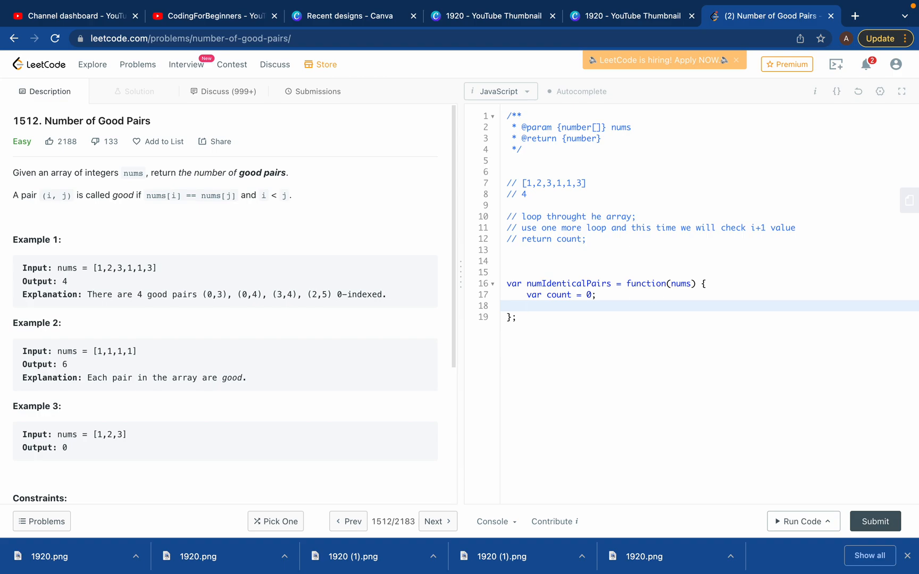
Step: Add an outer for loop running i from 0 to nums.length with i++
text(for(var)
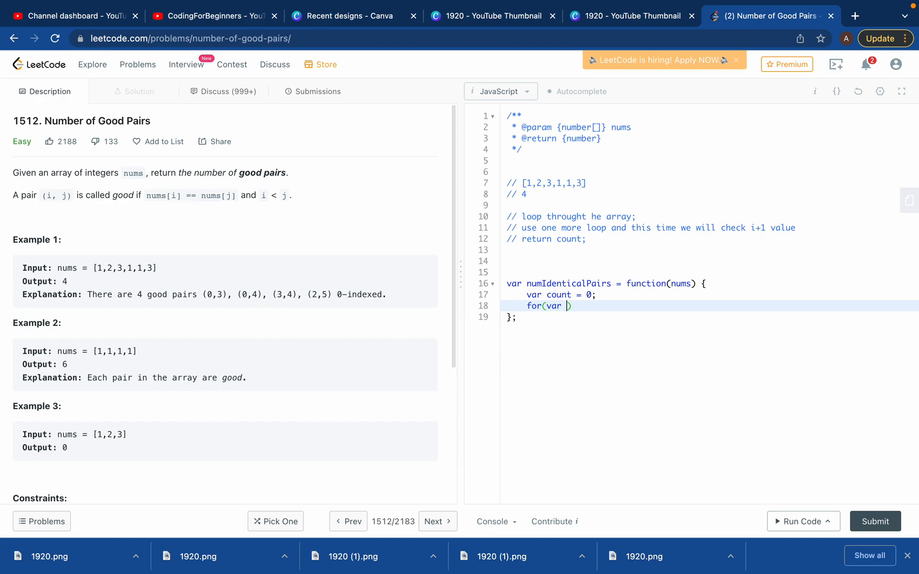
text(i=0; i)
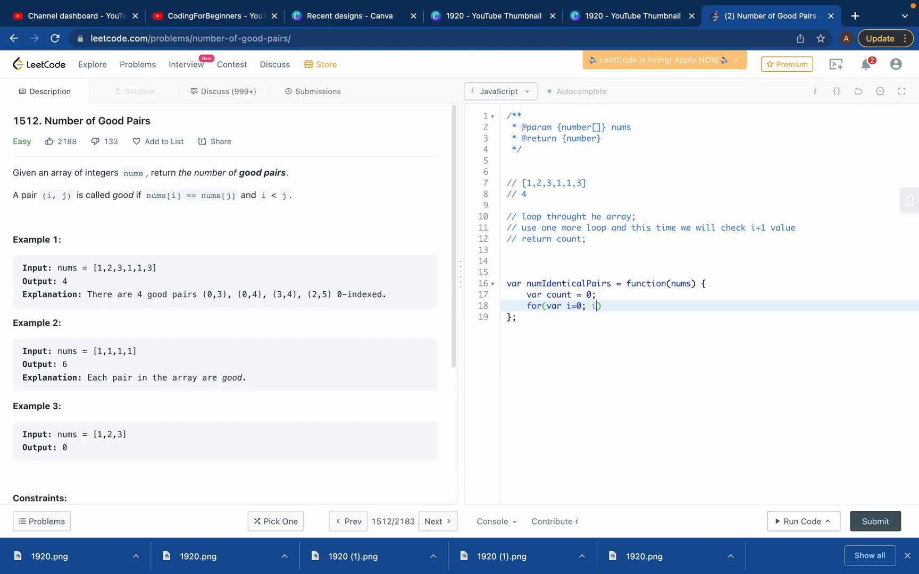
text(<nums)
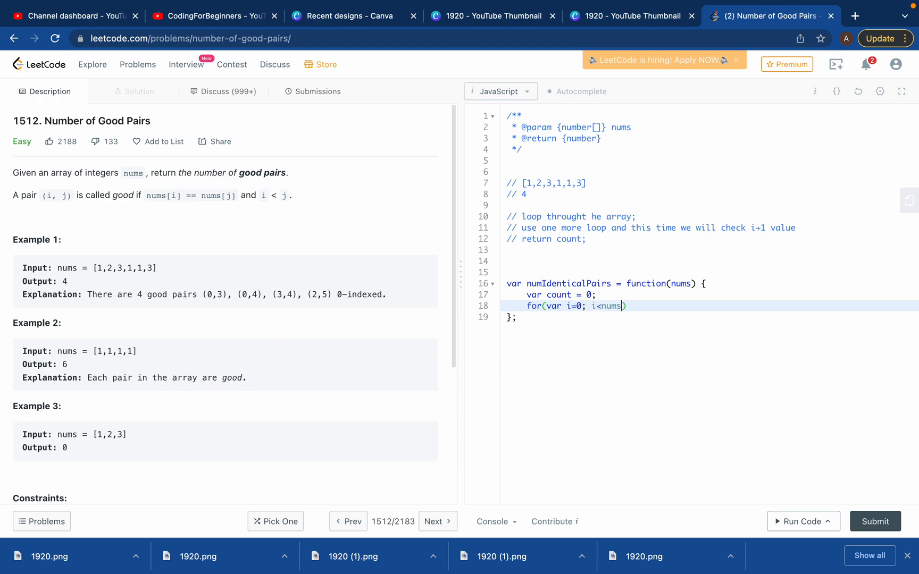
text(.length)
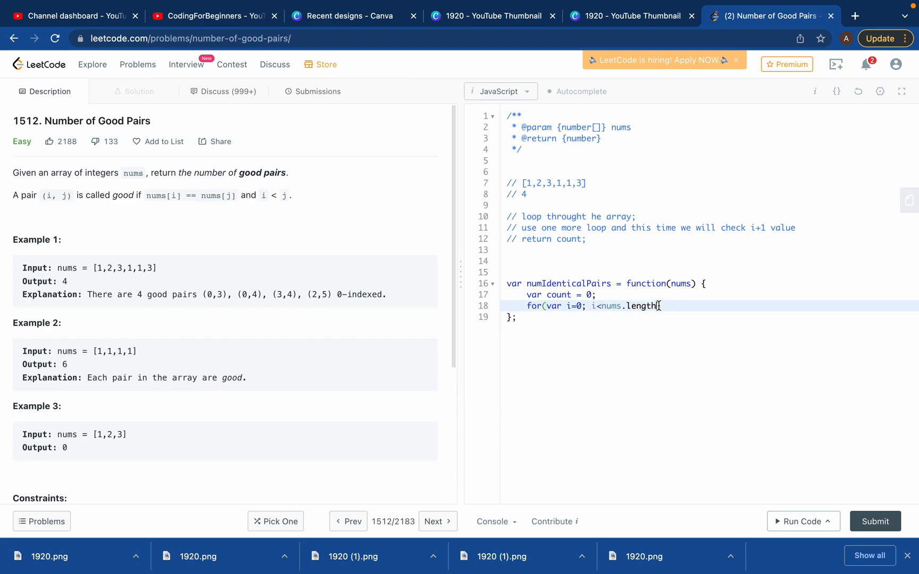
text(; i++){)
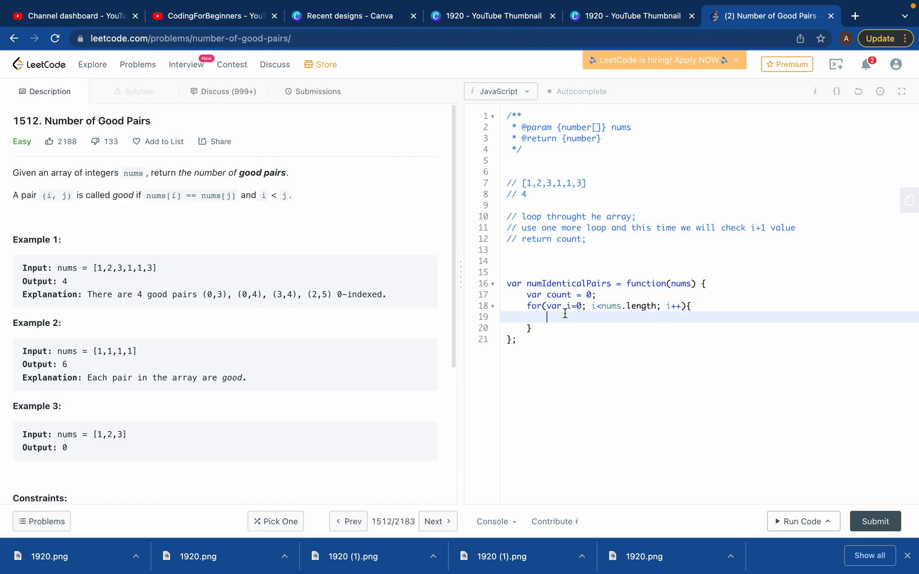
Step: Start an inner for loop declaring var j inside the outer loop
text(for()
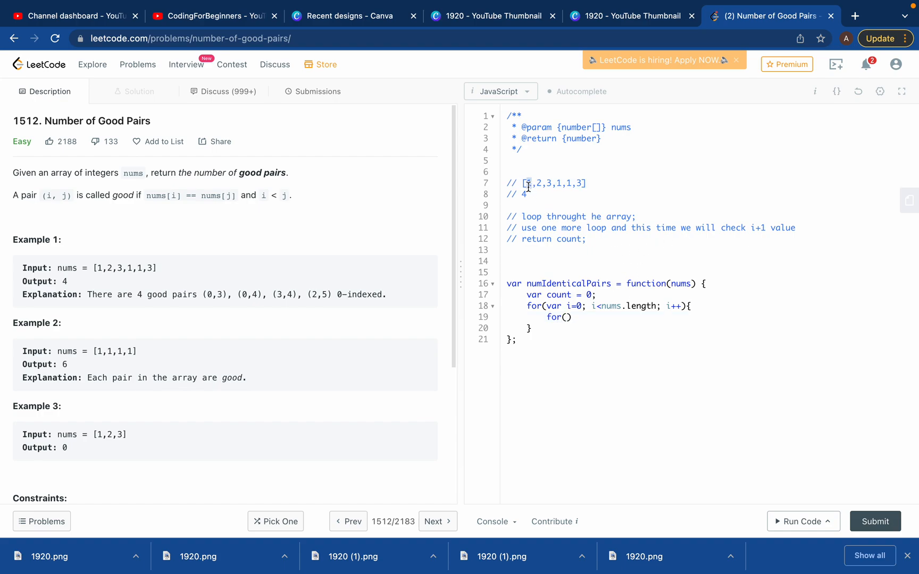
click(542, 182)
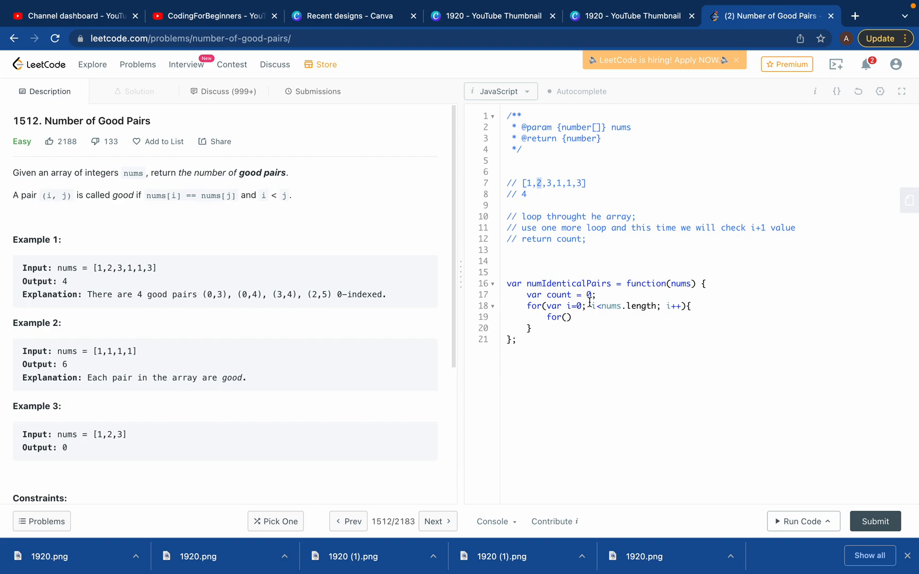
click(568, 317)
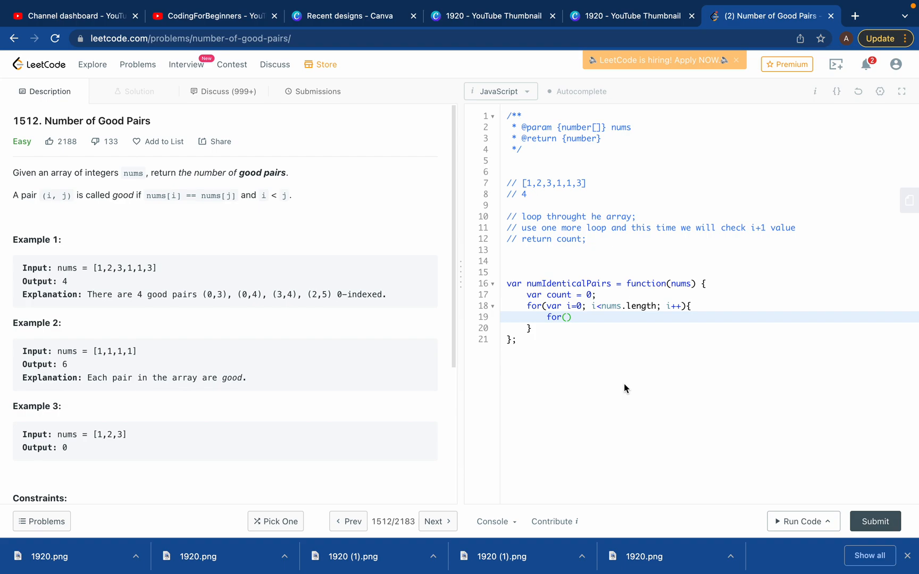
text(var j=0; j)
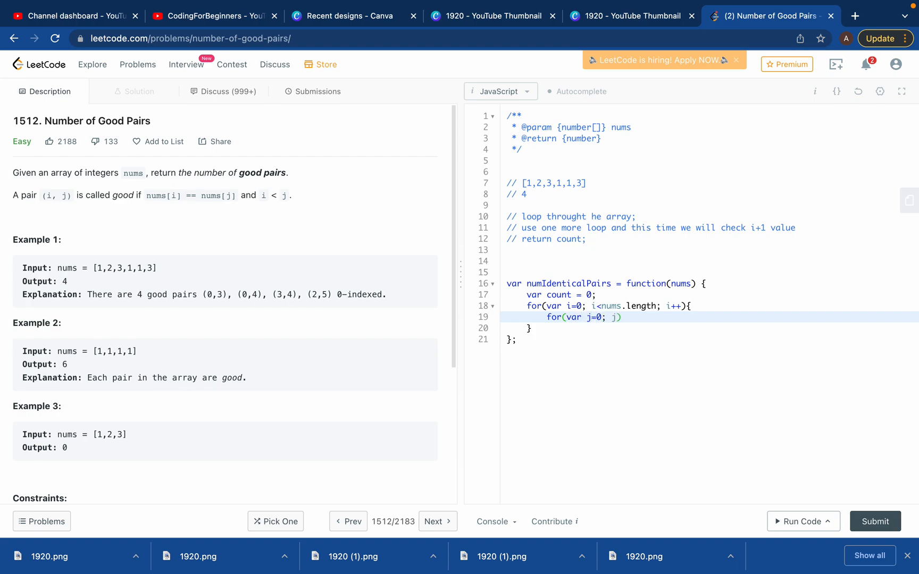
text(<nu)
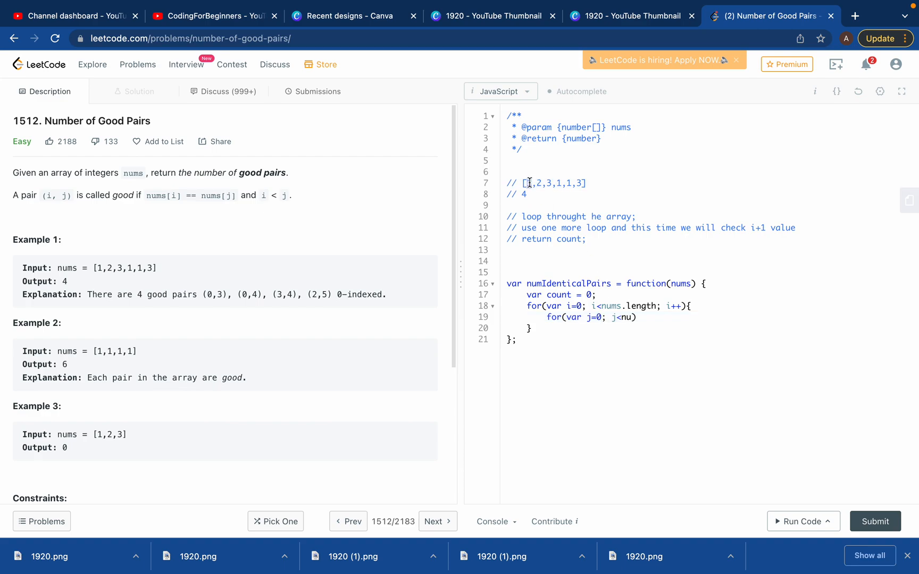
Step: Make the inner loop run j from i+1 while j<nums.length with j++, body empty
click(598, 317)
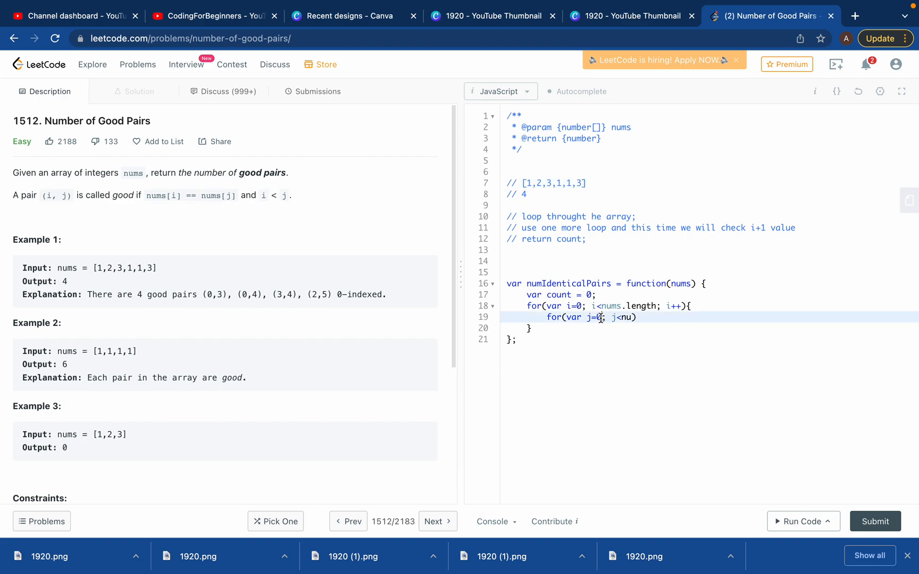
text(i)
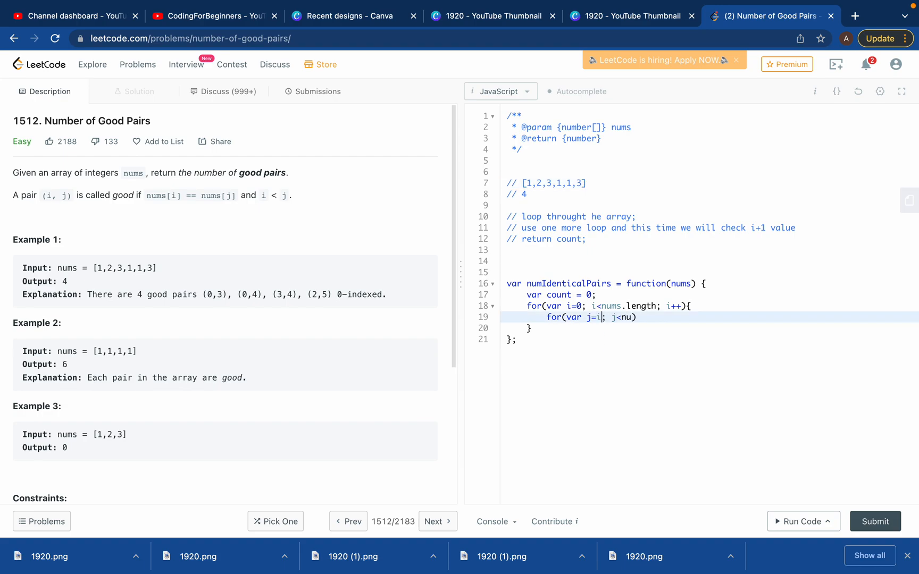
text(+1)
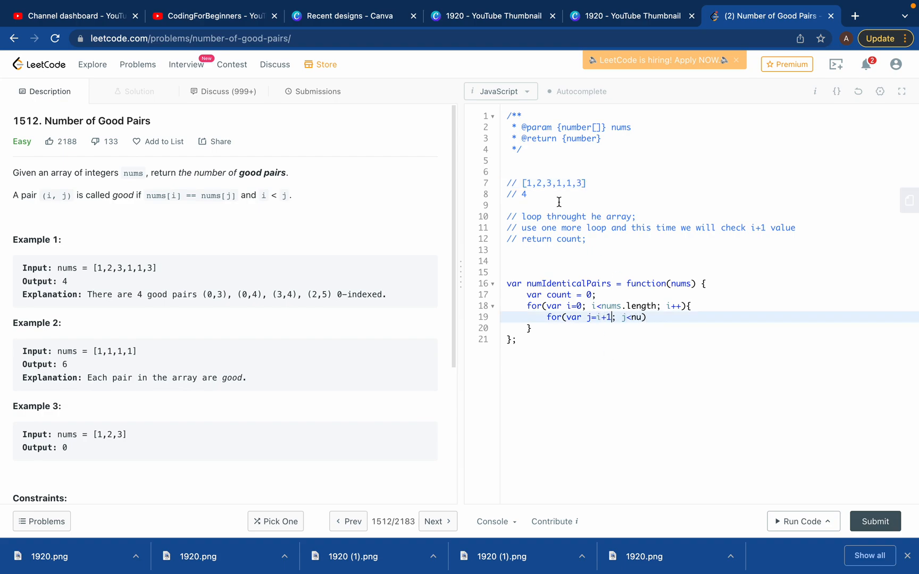
click(529, 183)
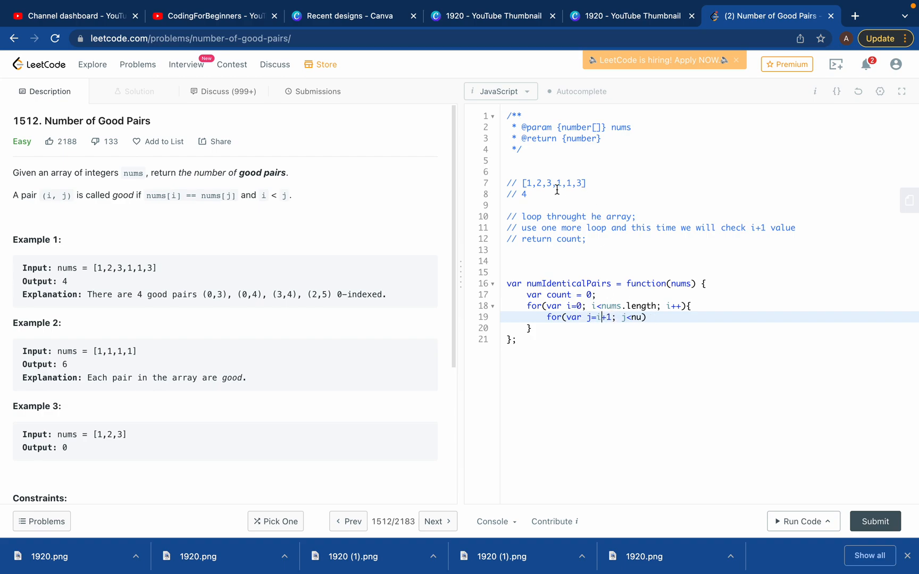
mouse_move(538, 185)
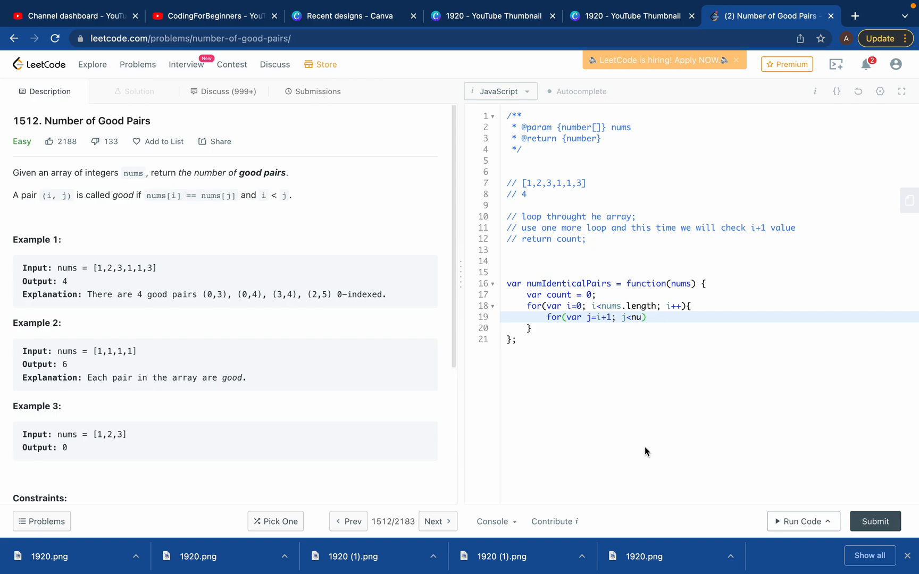
text(ms.leg)
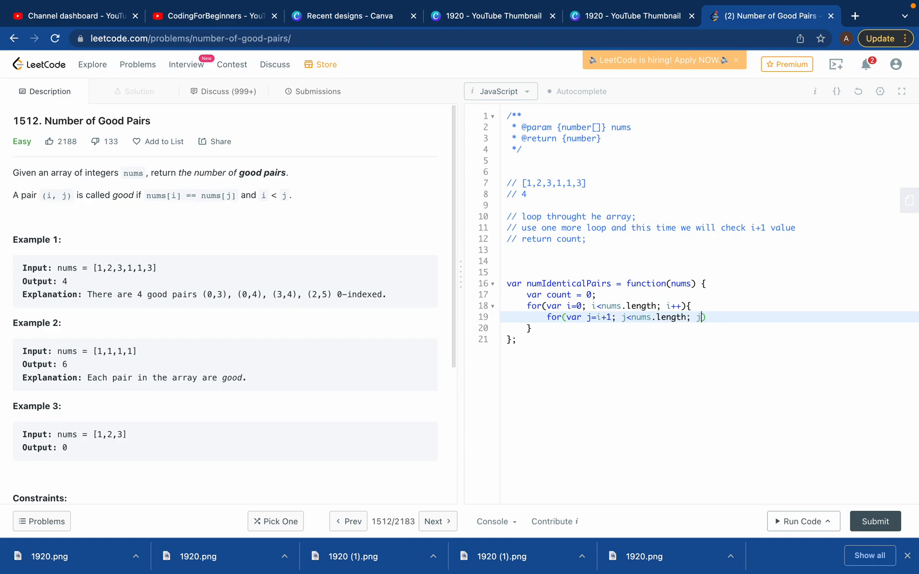
text(++)
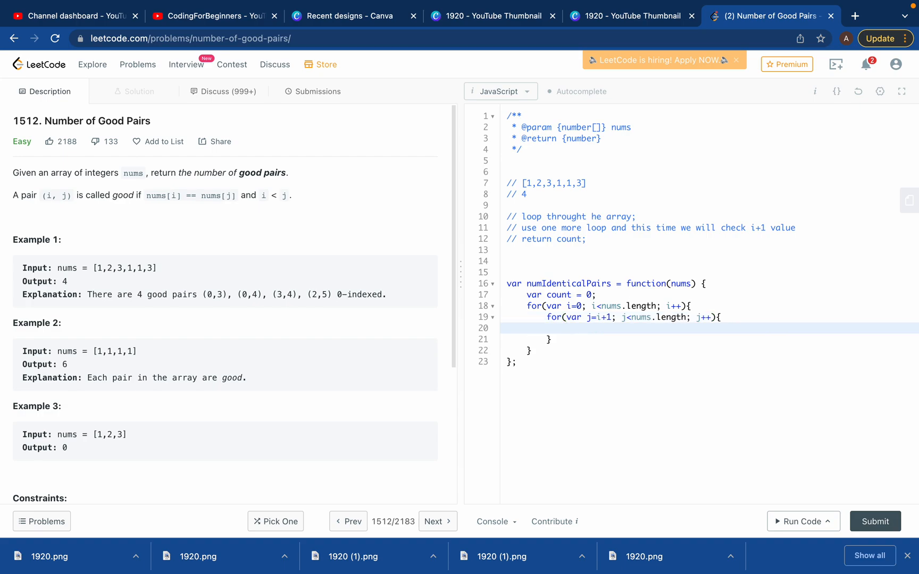
Step: Add an if block inside the inner loop checking nums[i] === nums[j]
click(566, 305)
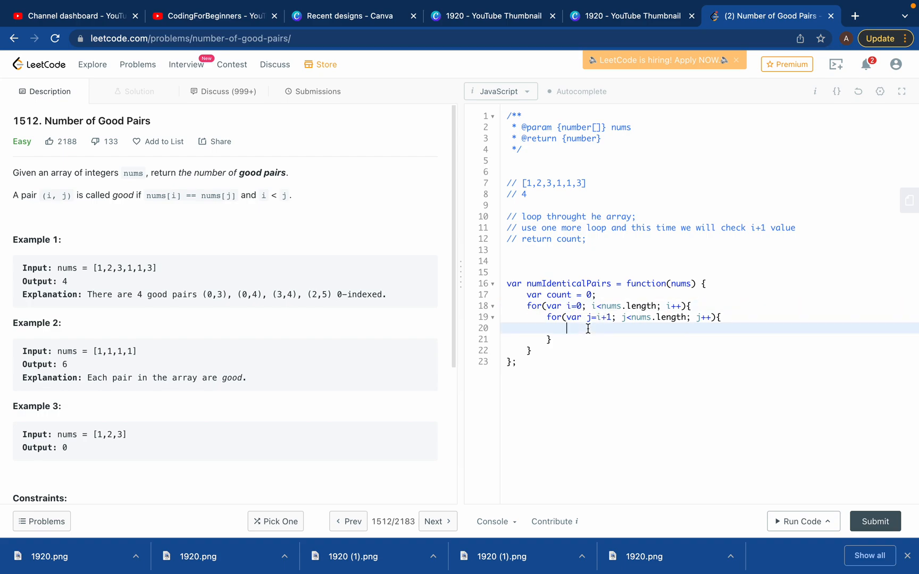
text(if)
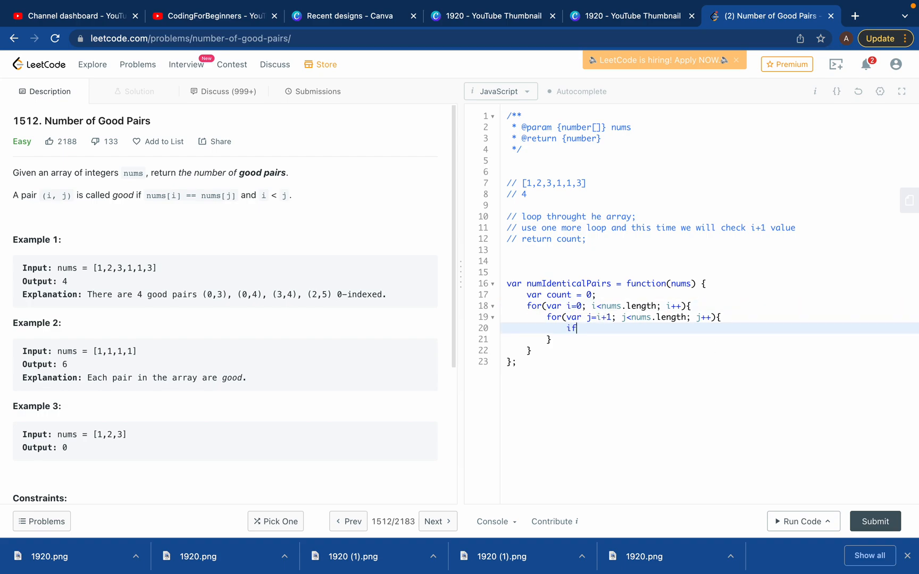
text((nums[i)
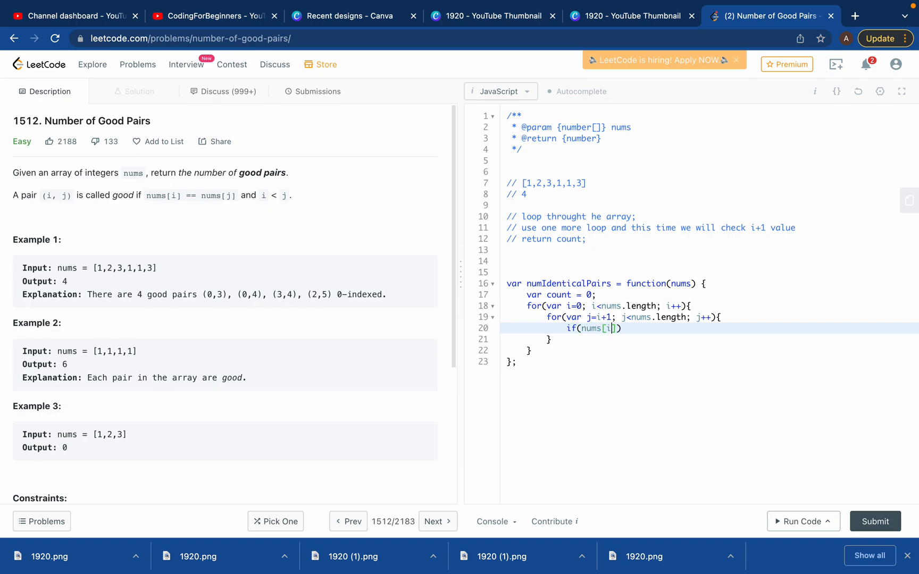
text(===)
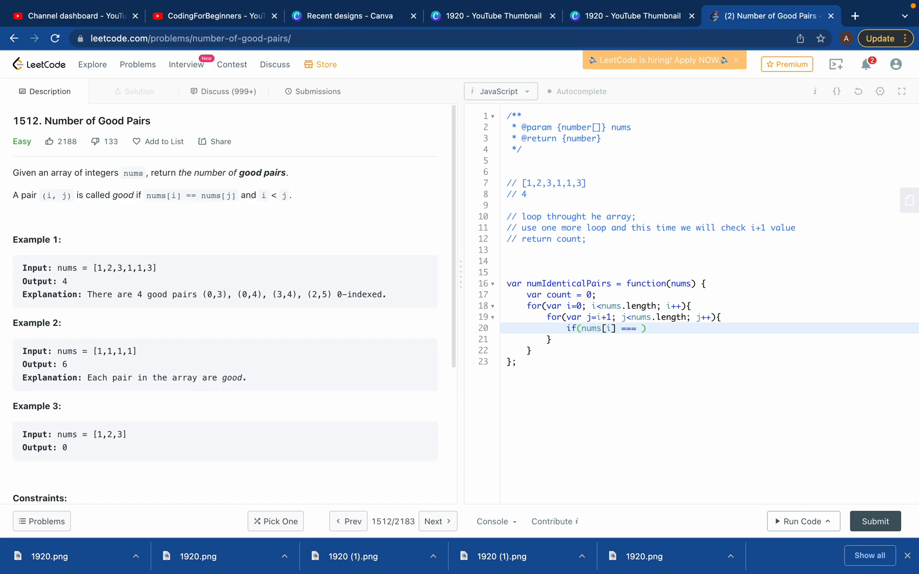
text(nums)
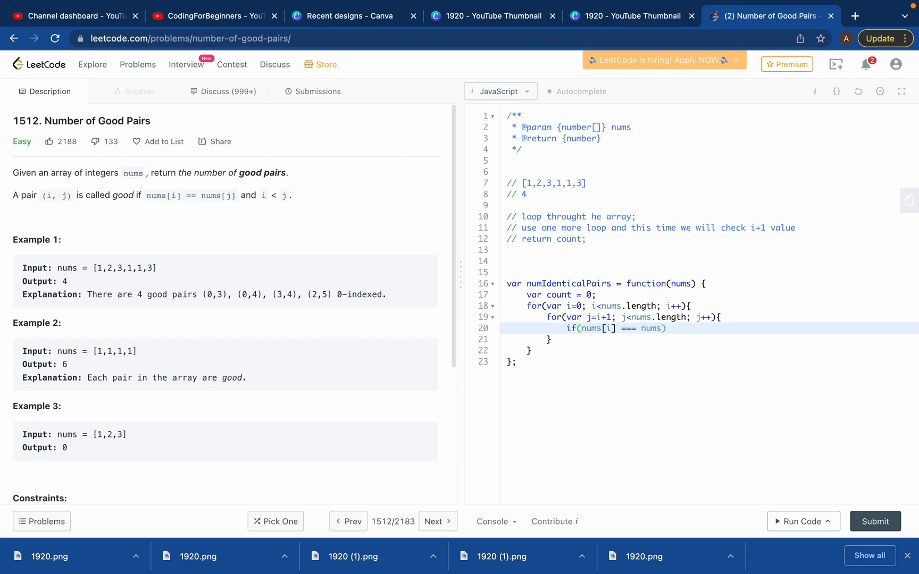
text([])
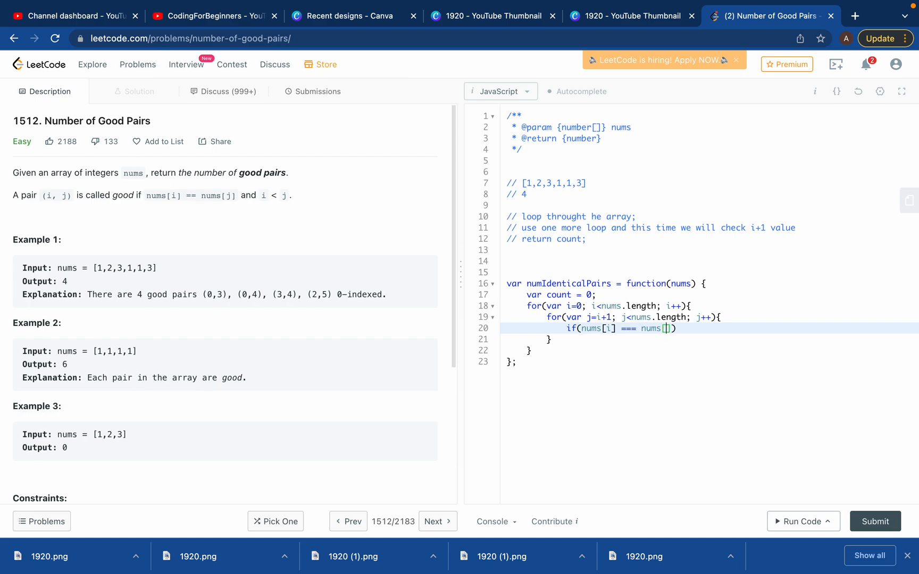
text(j])
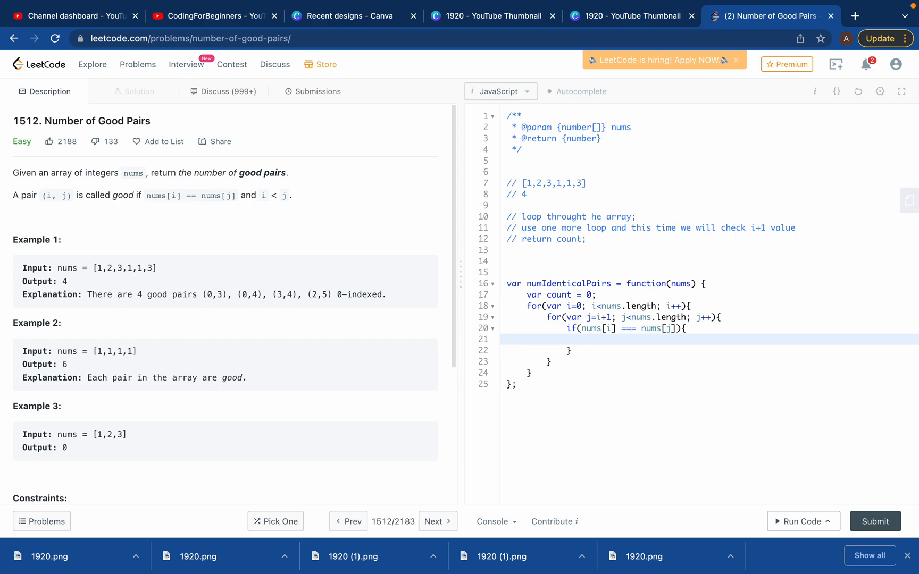
Step: Inside the if block increment count, settling on 'count += 1;'
text(count)
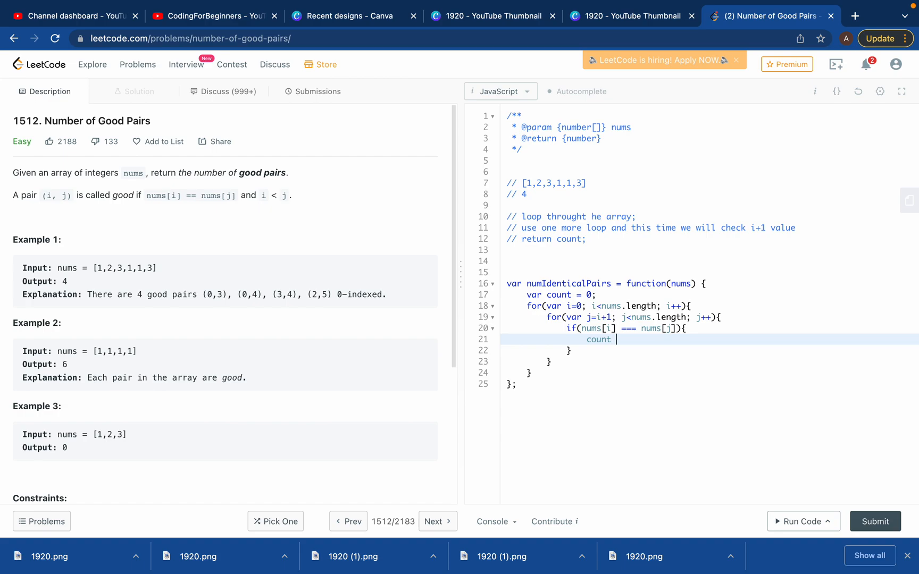
text(= count)
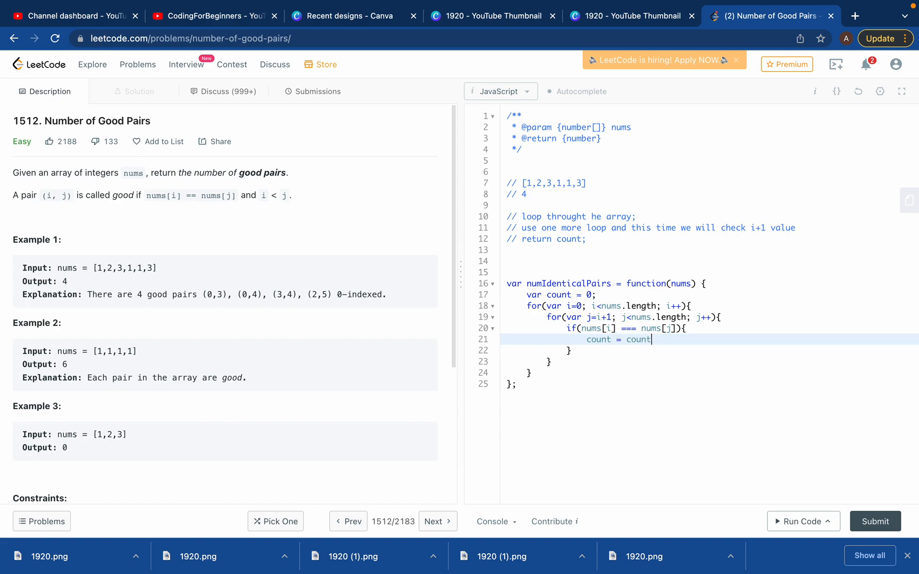
text(+1)
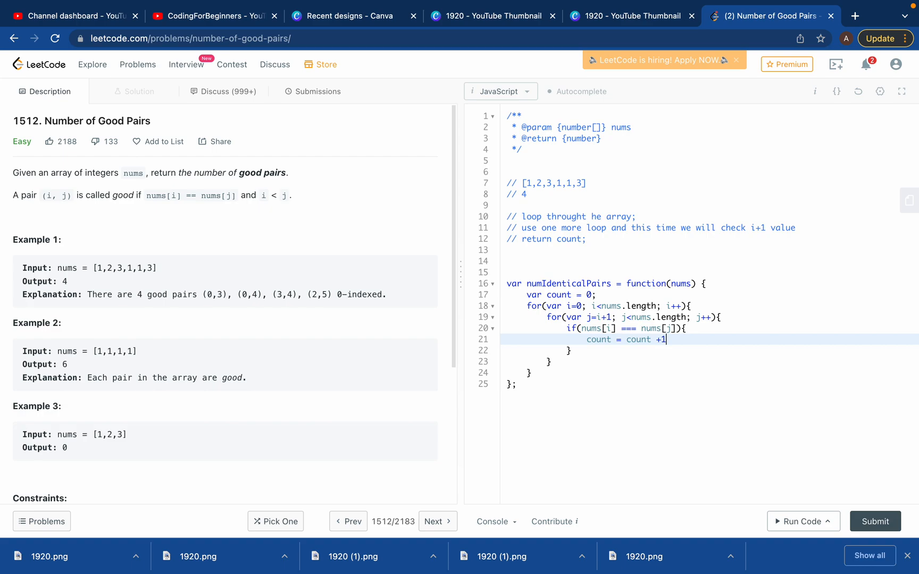
mouse_move(589, 341)
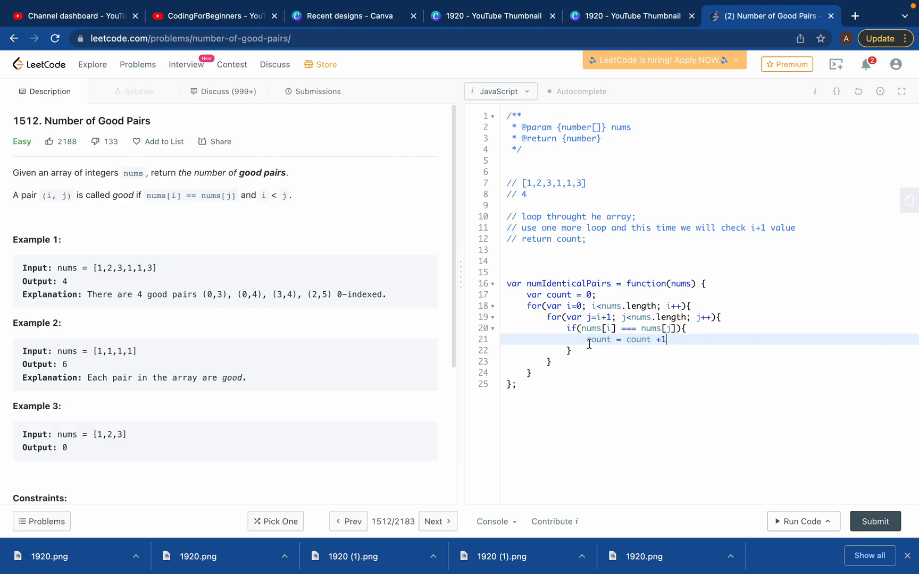
text(//)
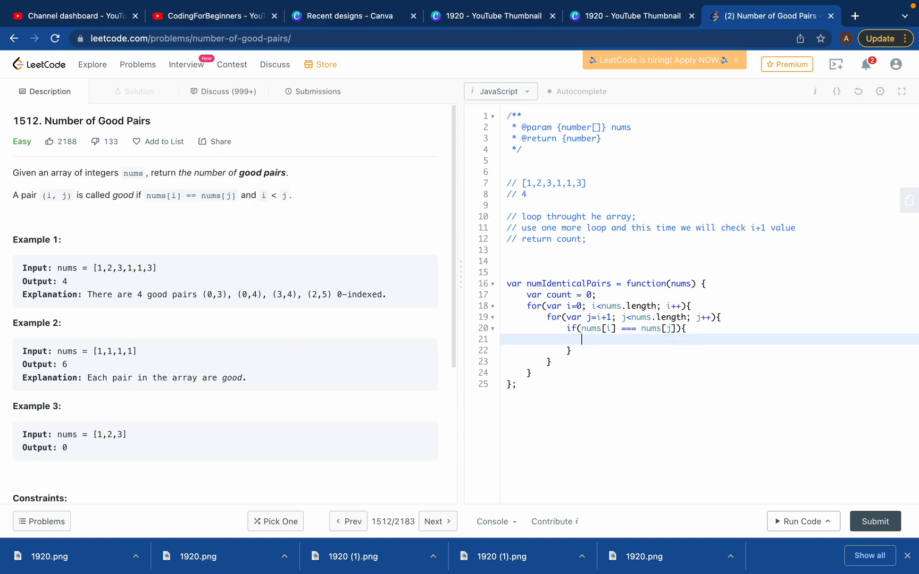
text(count)
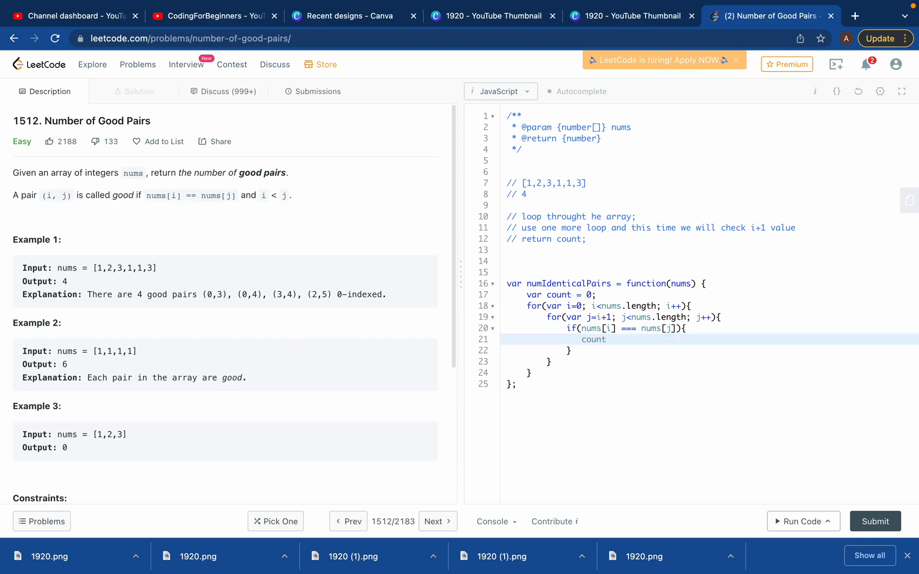
text(+= 1;)
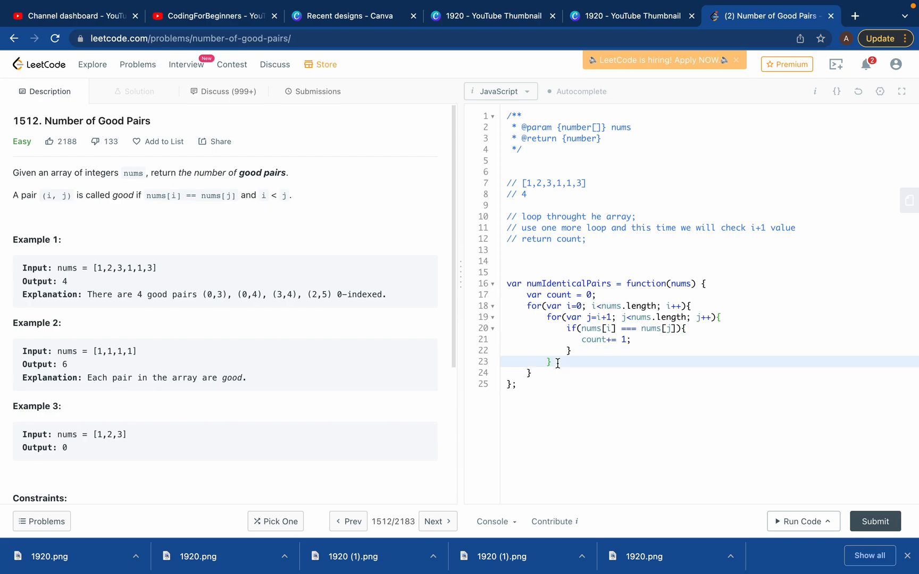
Step: Return count after the outer loop with 'return count;'
click(531, 373)
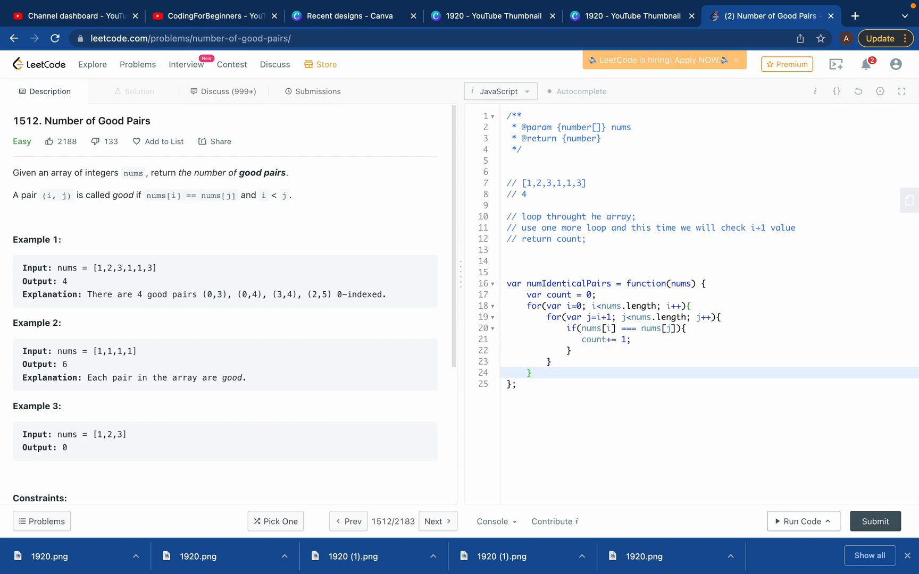
text(return c)
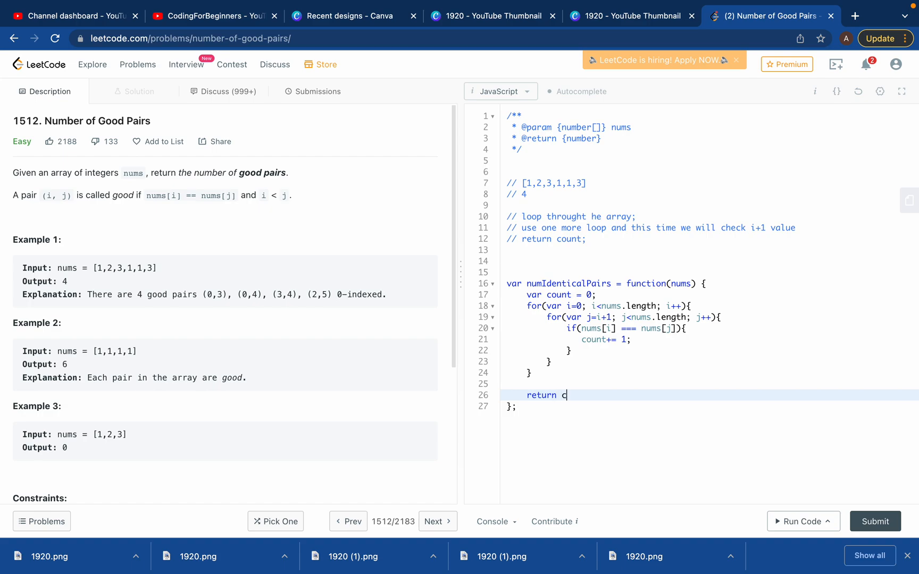
text(ount;)
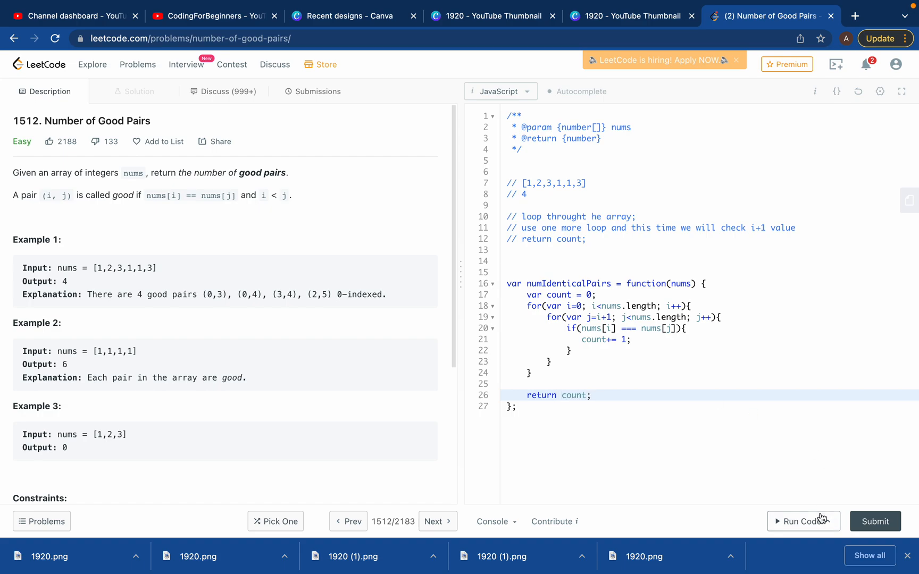
Step: Run the solution on the example (Accepted, output 4) and submit it
click(803, 521)
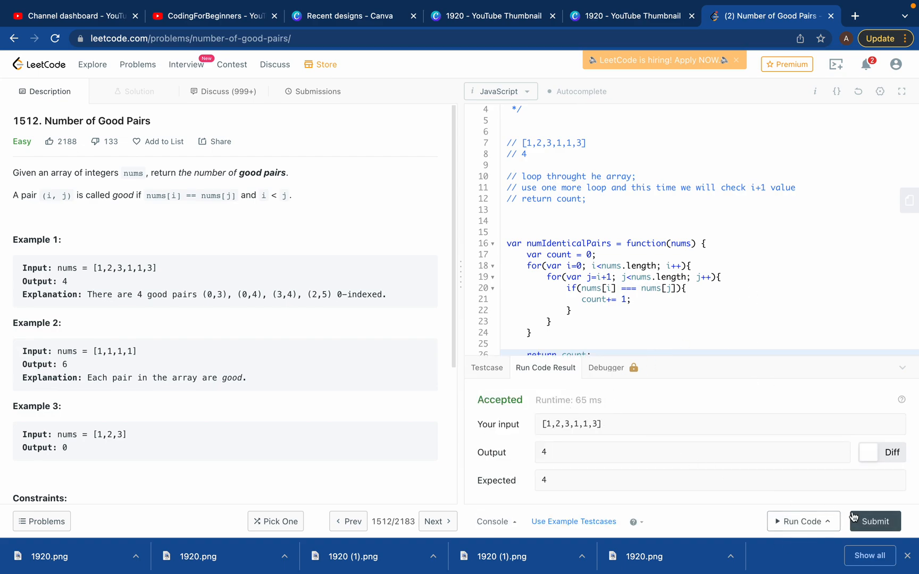
click(873, 521)
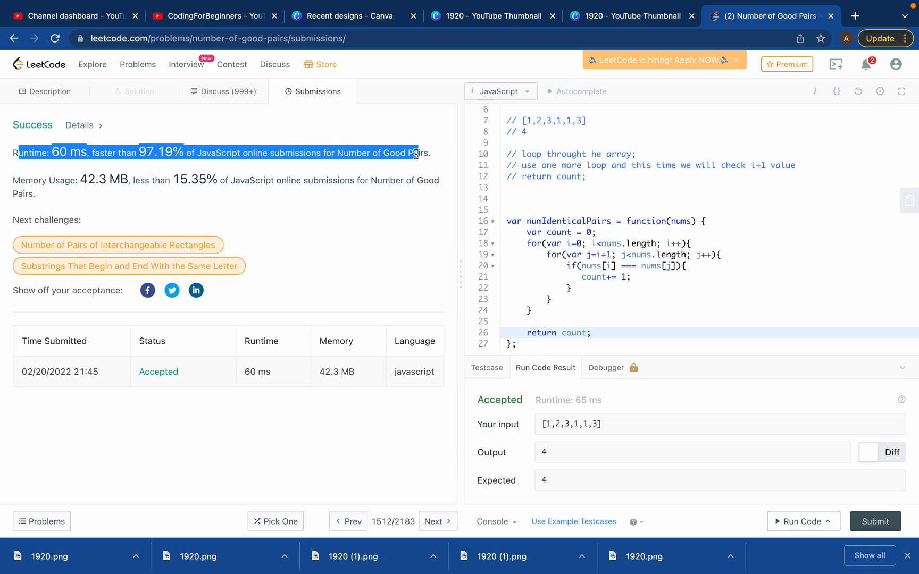
mouse_move(675, 234)
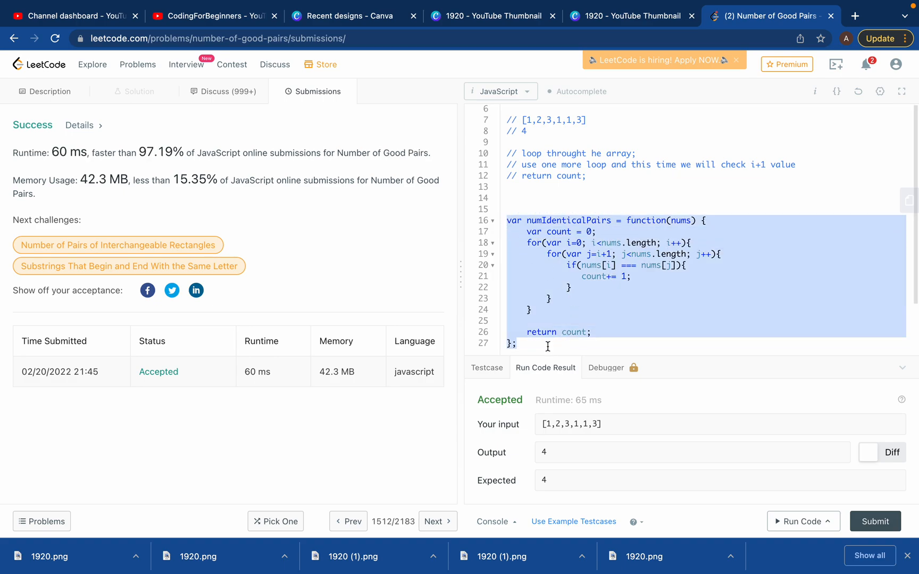
click(572, 319)
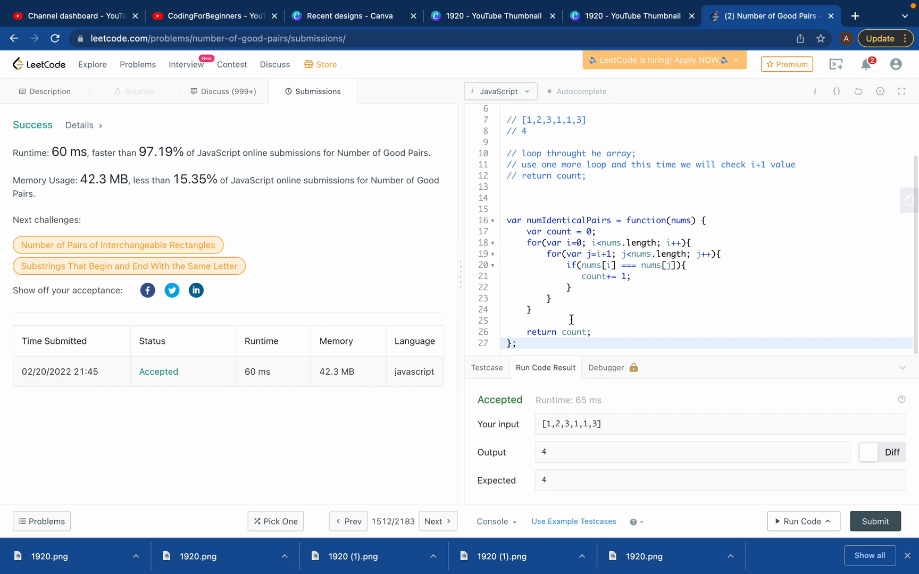
click(570, 320)
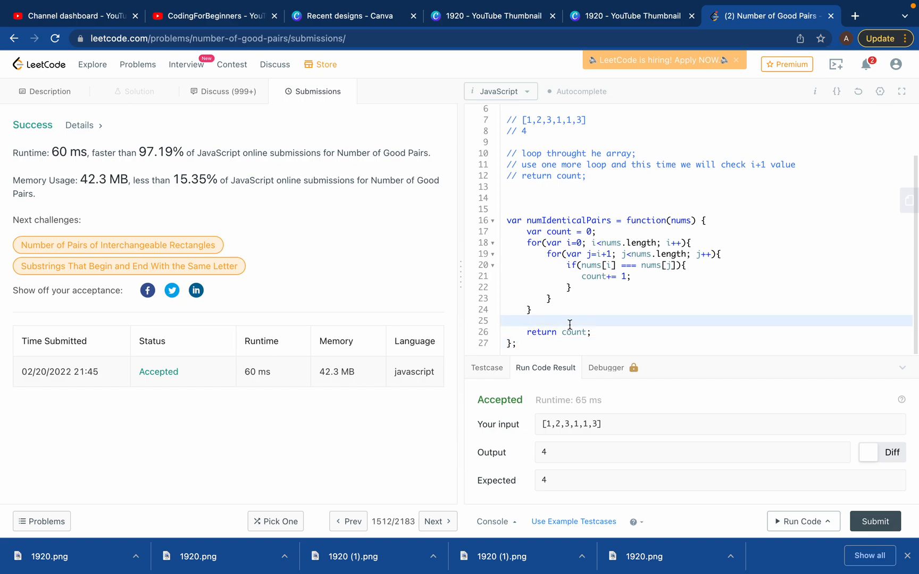
mouse_move(591, 317)
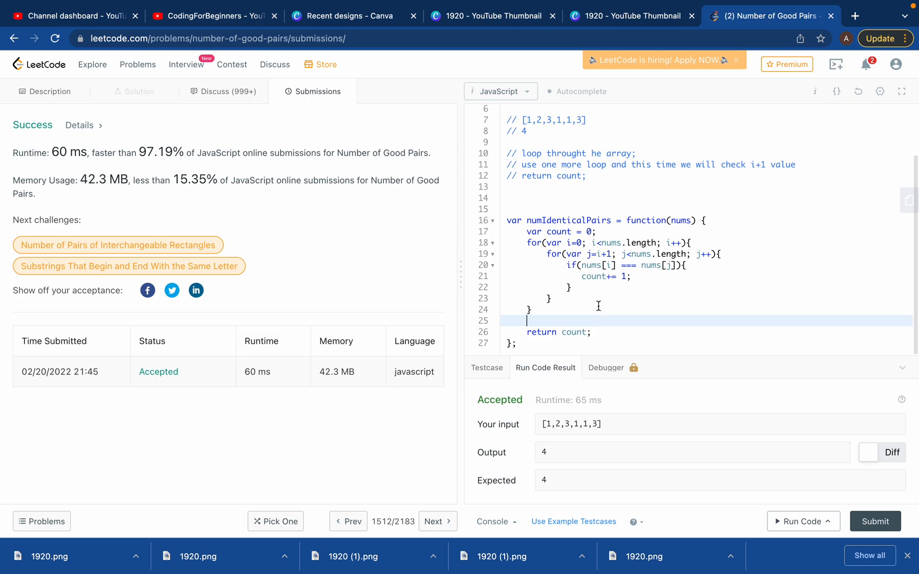
mouse_move(640, 305)
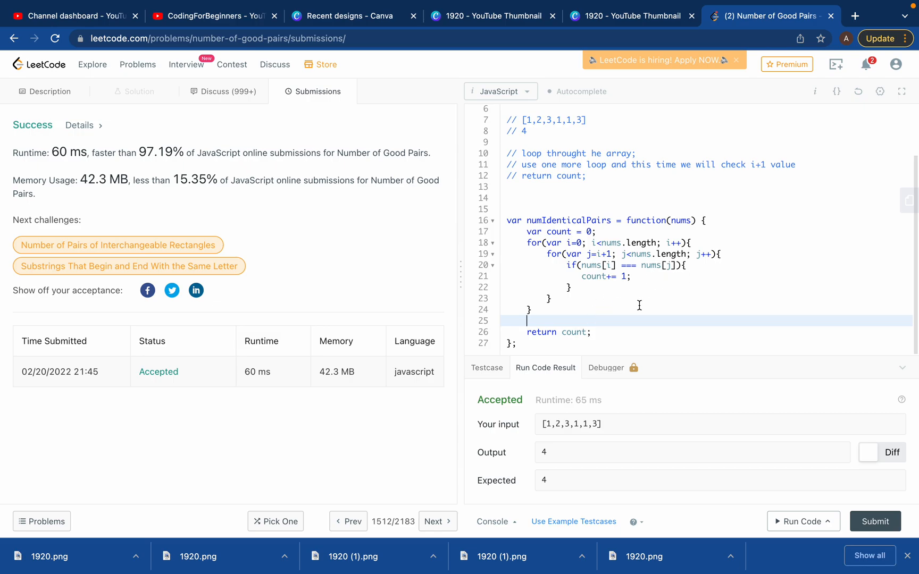